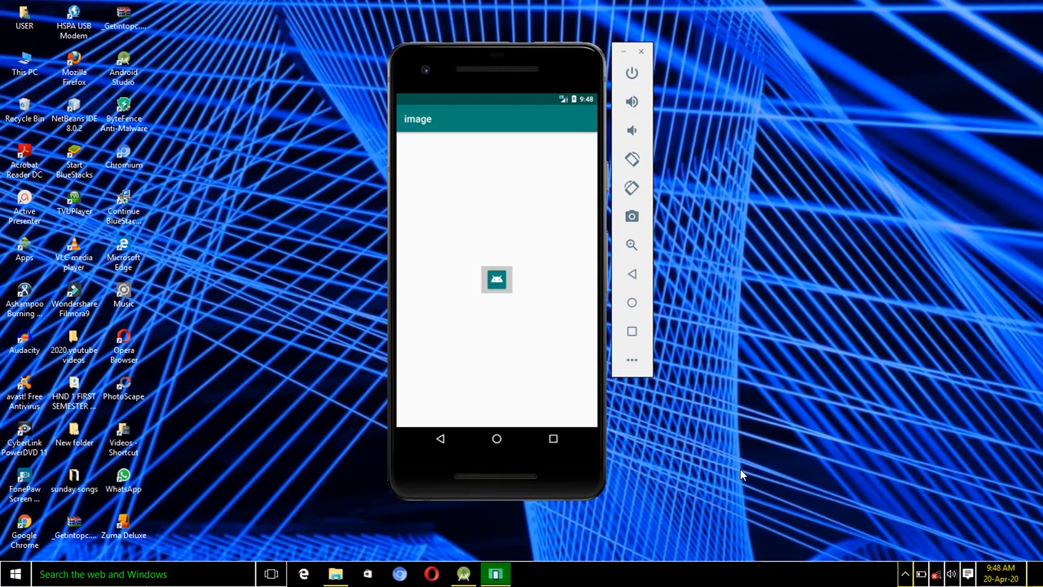
mouse_move(658, 390)
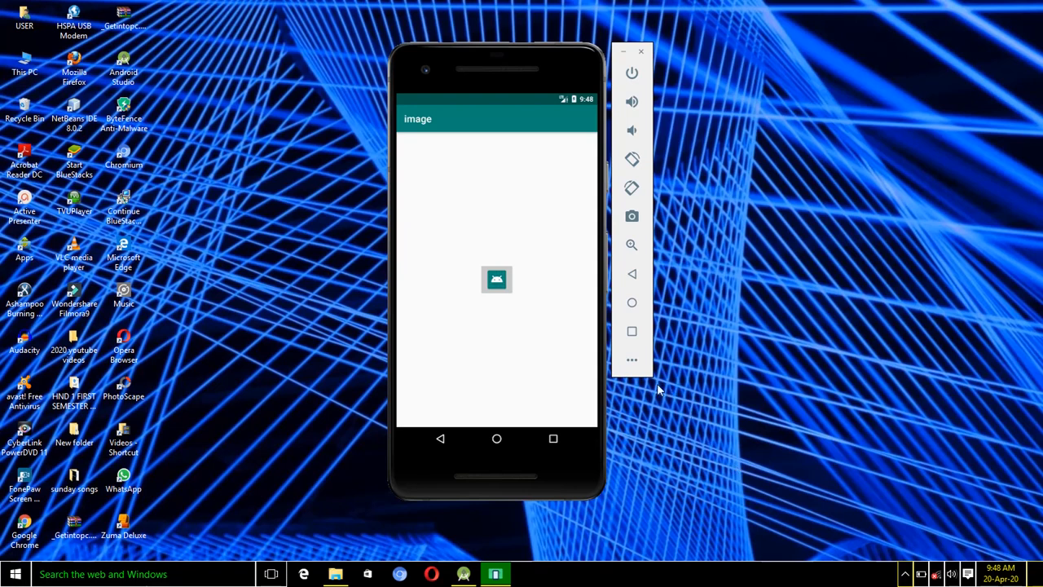
mouse_move(502, 306)
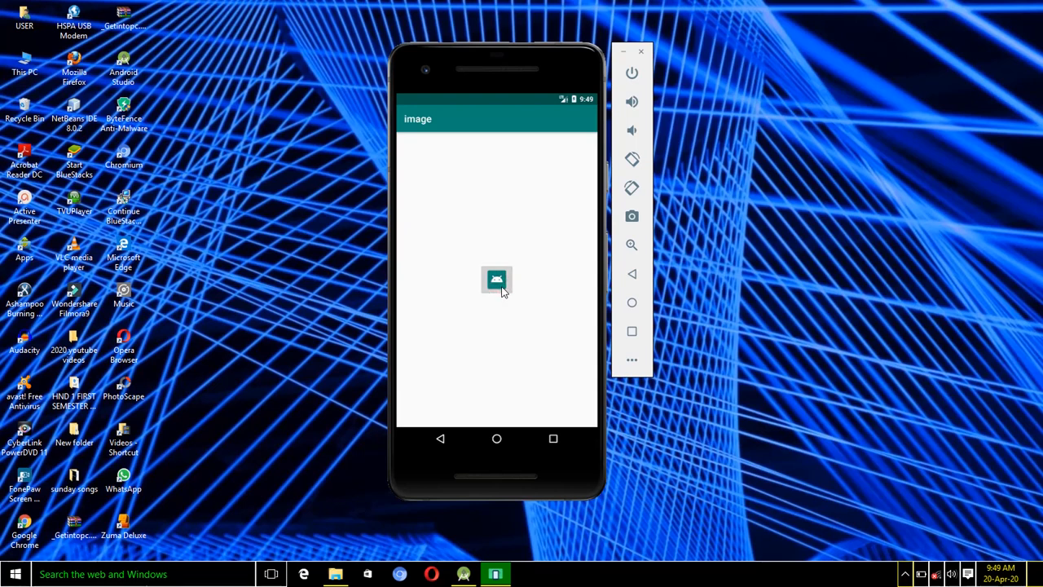
Step: Return to the blank activity_main design canvas and select the root layout to show its attributes
left_click(495, 281)
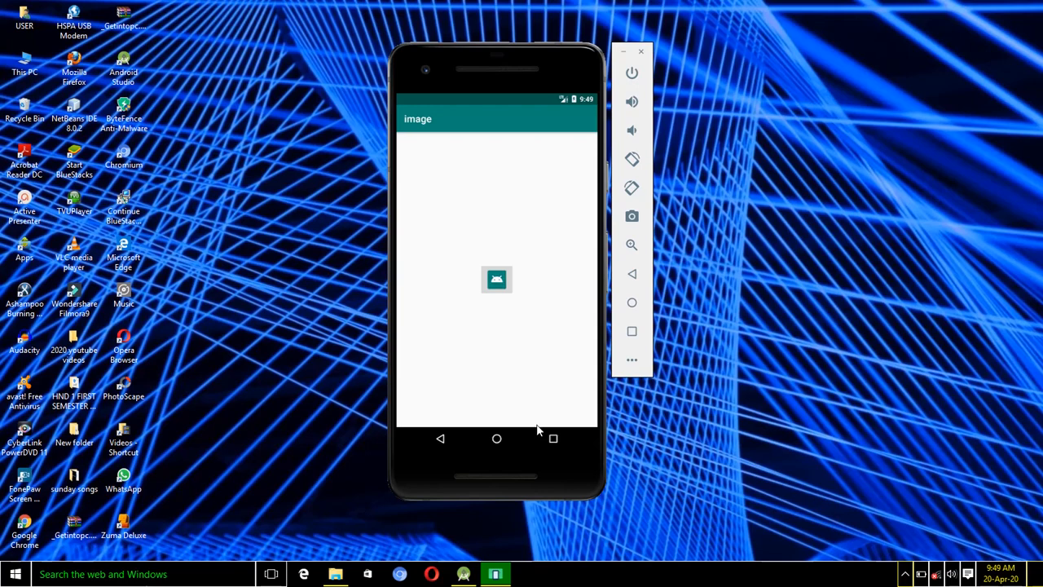
left_click(462, 574)
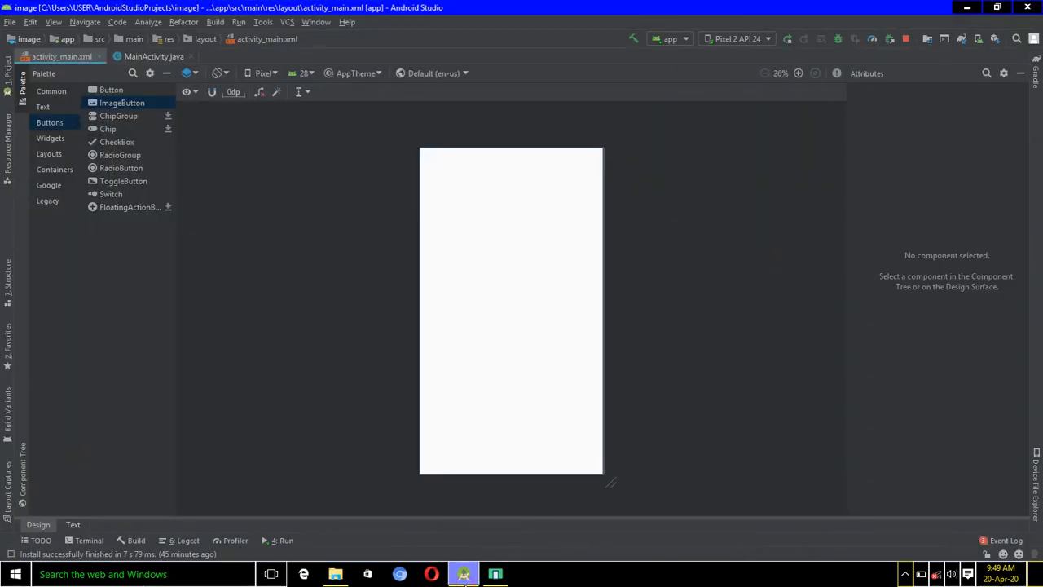
mouse_move(476, 301)
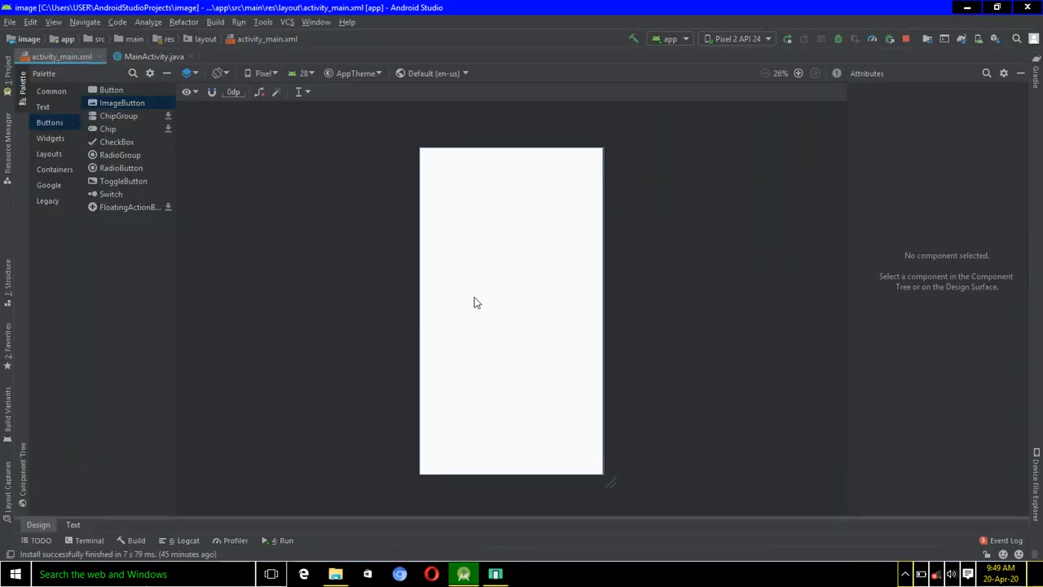
mouse_move(248, 145)
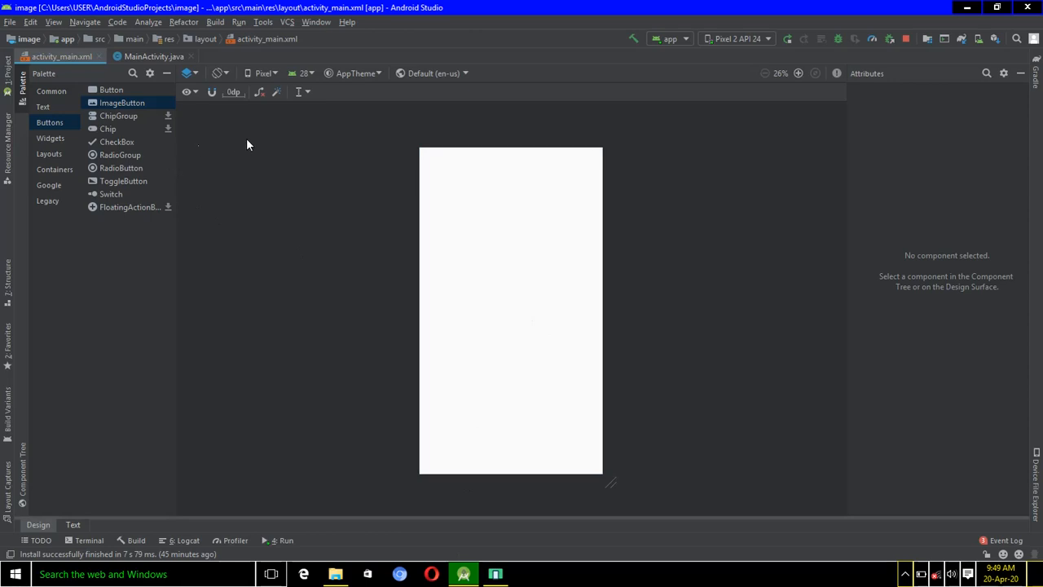
mouse_move(150, 106)
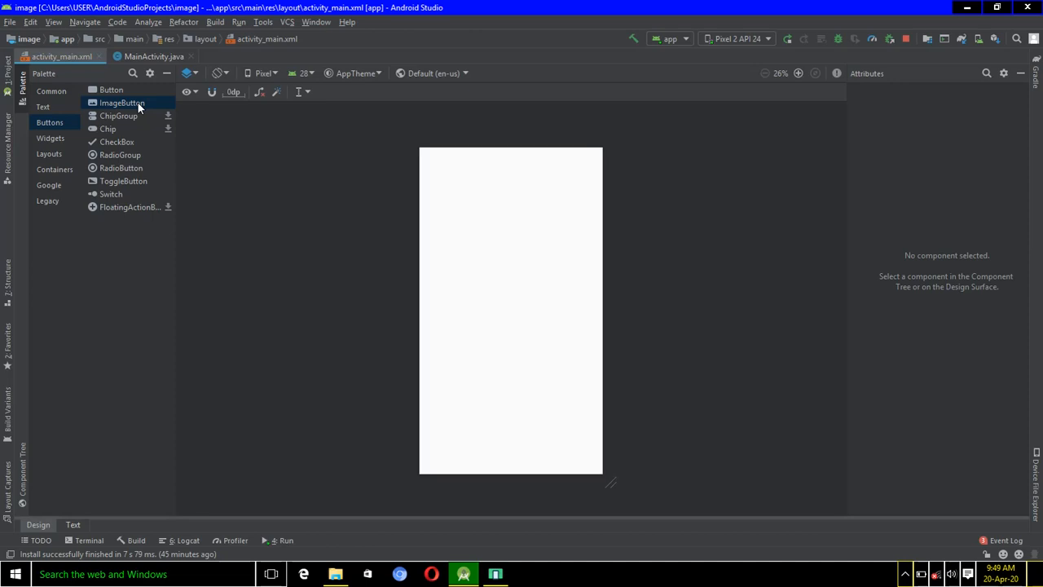
mouse_move(456, 204)
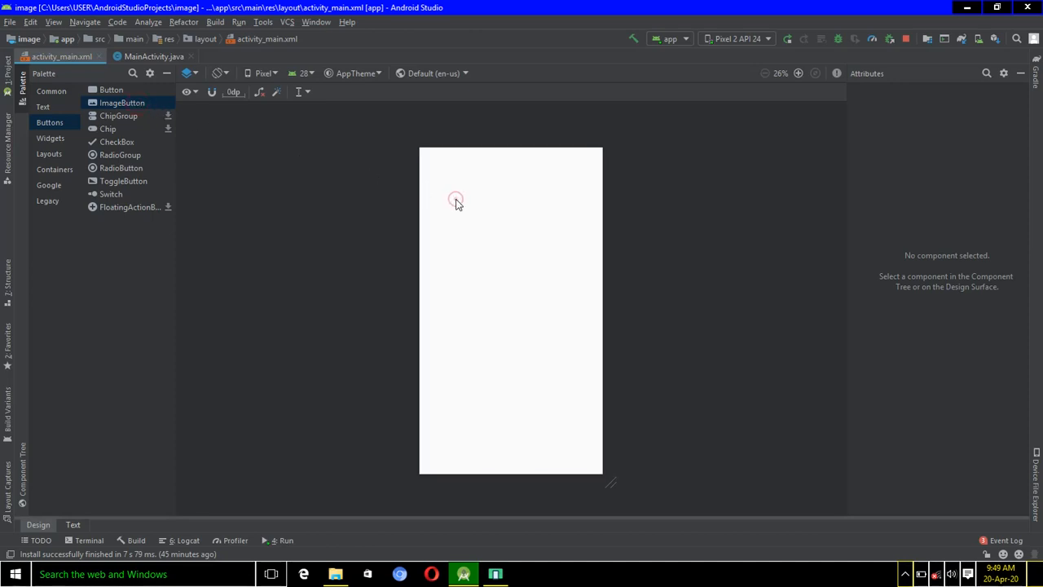
left_click(456, 199)
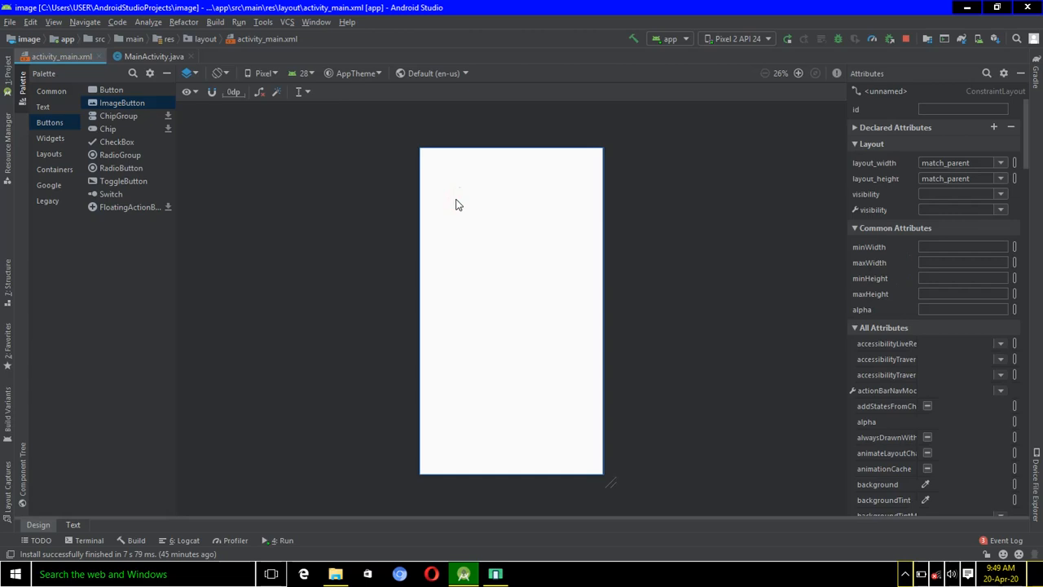
left_click(123, 103)
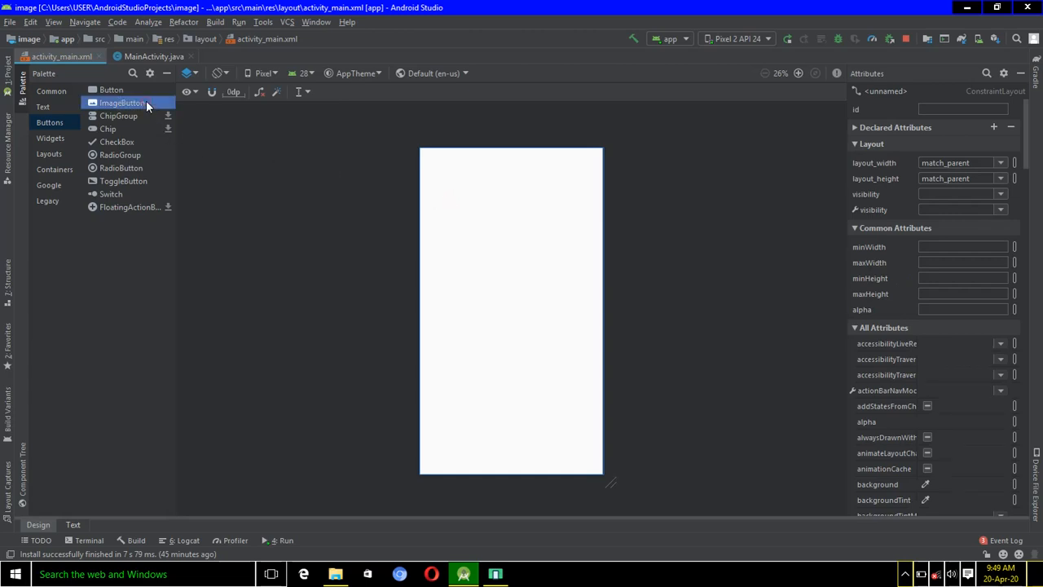
Step: Drop an ImageButton near the centre and choose mipmap/ic_launcher as its image in the Resources picker
left_click_drag(122, 103, 516, 235)
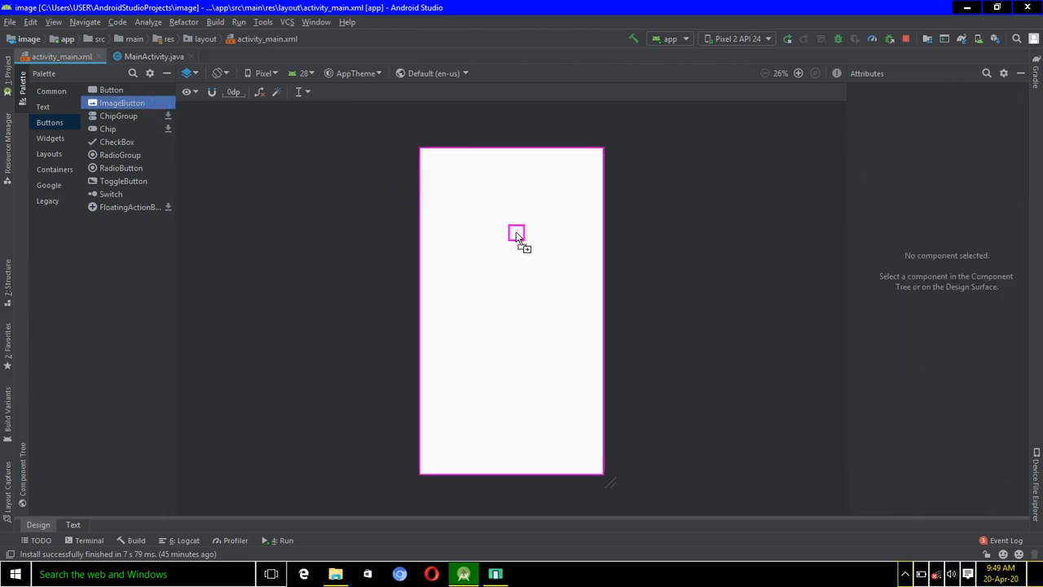
left_click(517, 234)
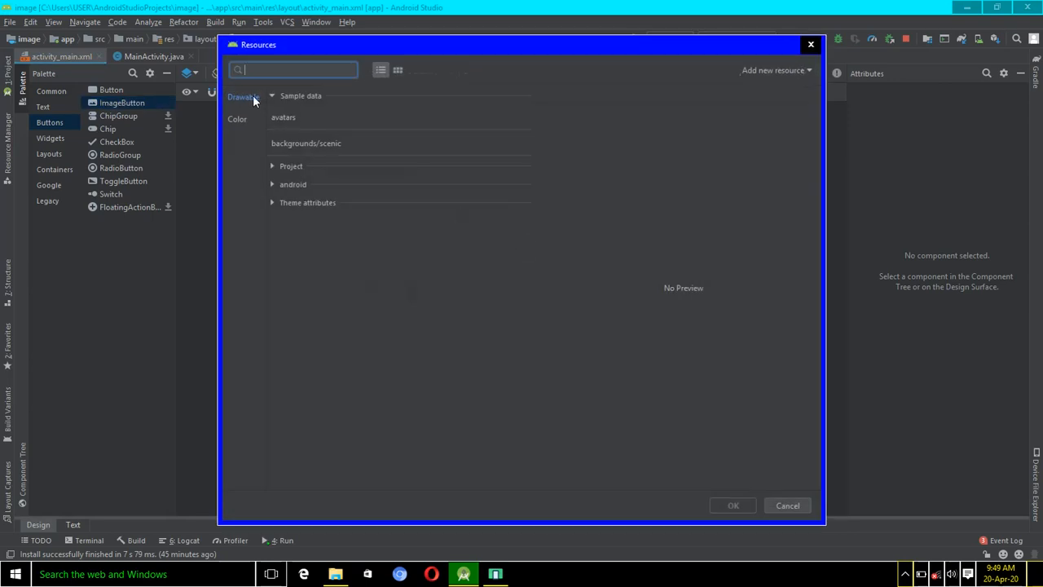
mouse_move(535, 78)
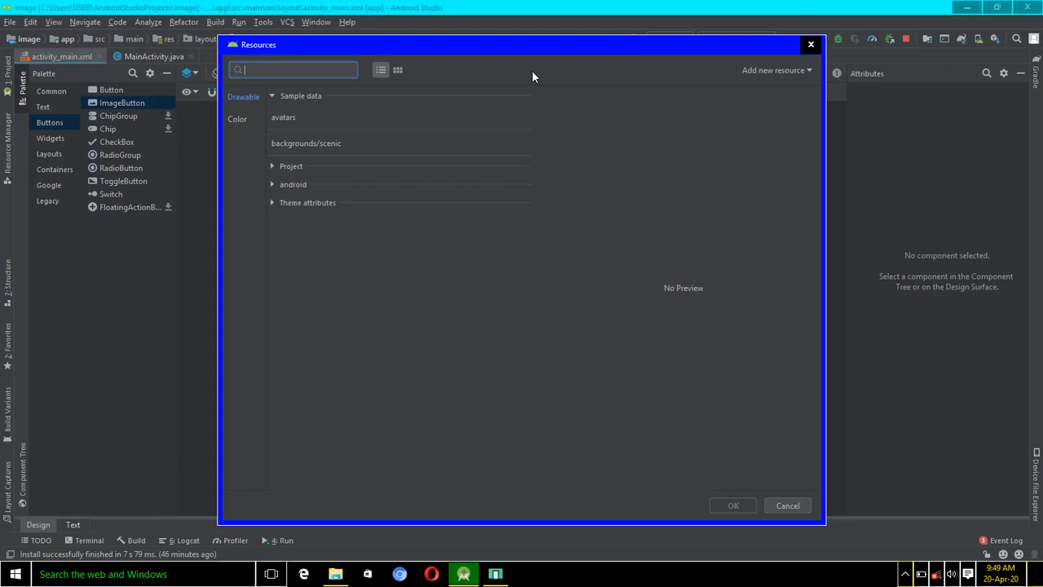
type("a")
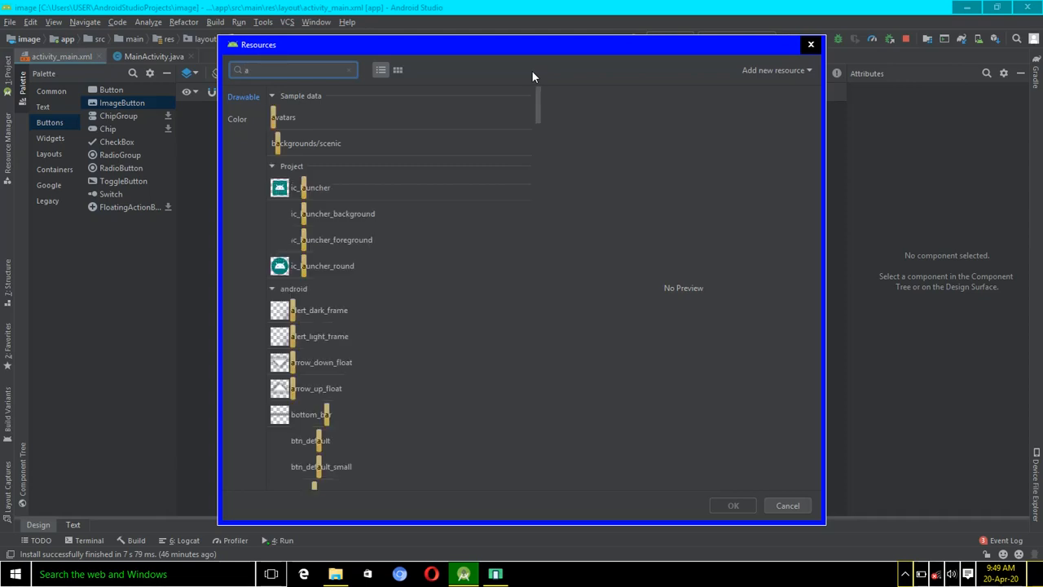
mouse_move(329, 177)
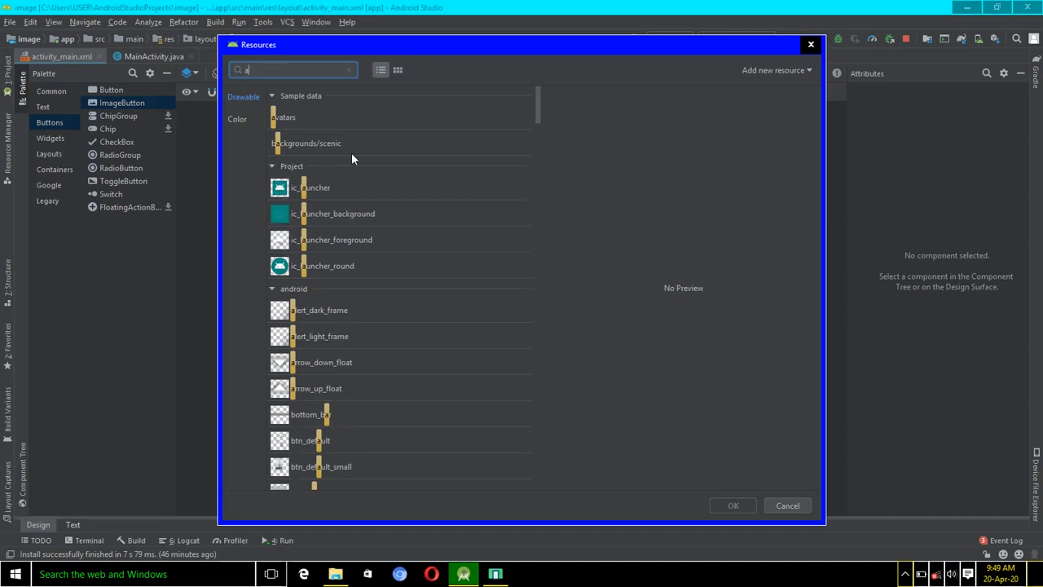
mouse_move(303, 383)
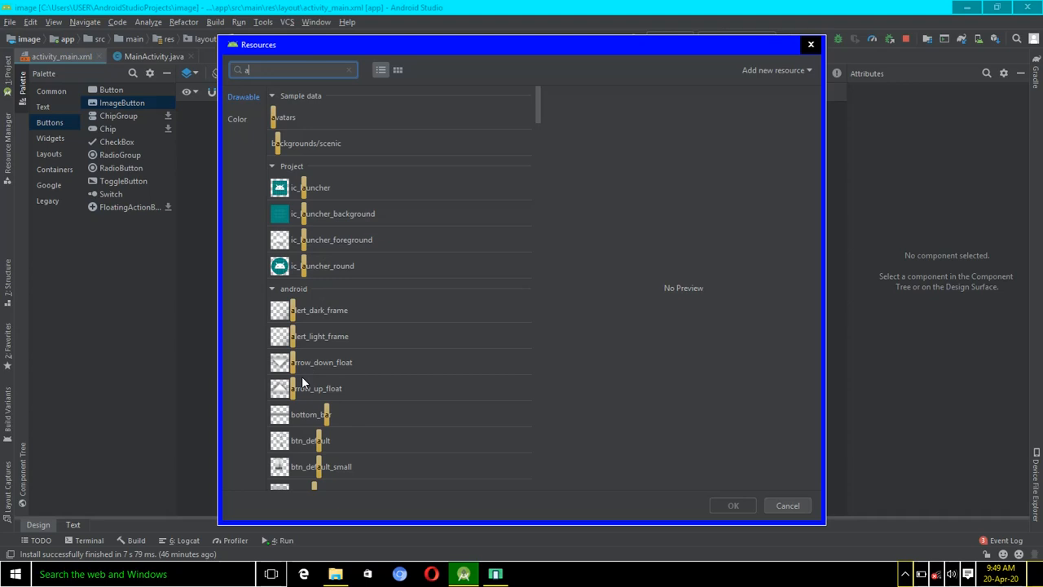
mouse_move(294, 403)
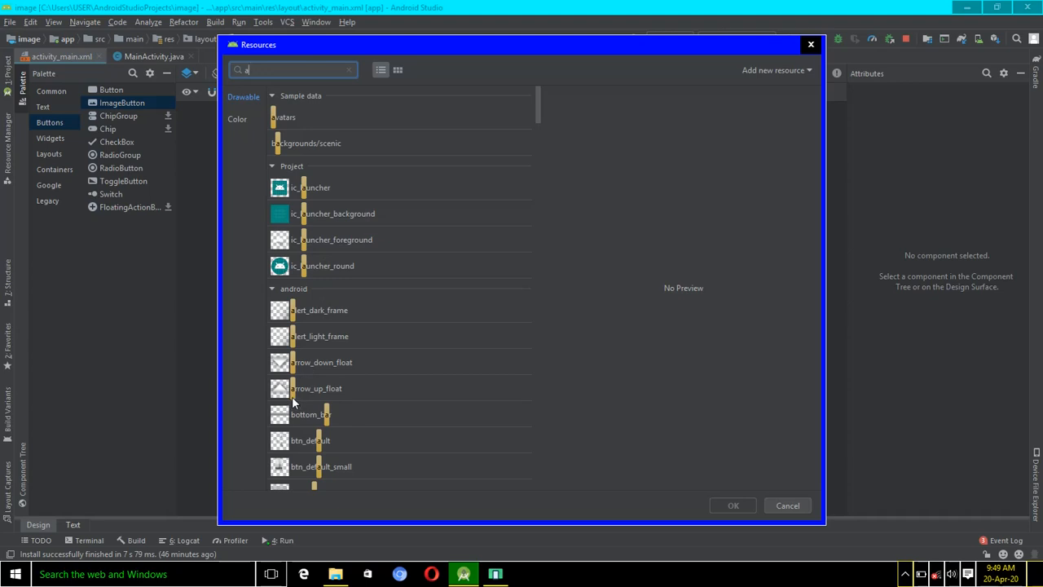
mouse_move(394, 296)
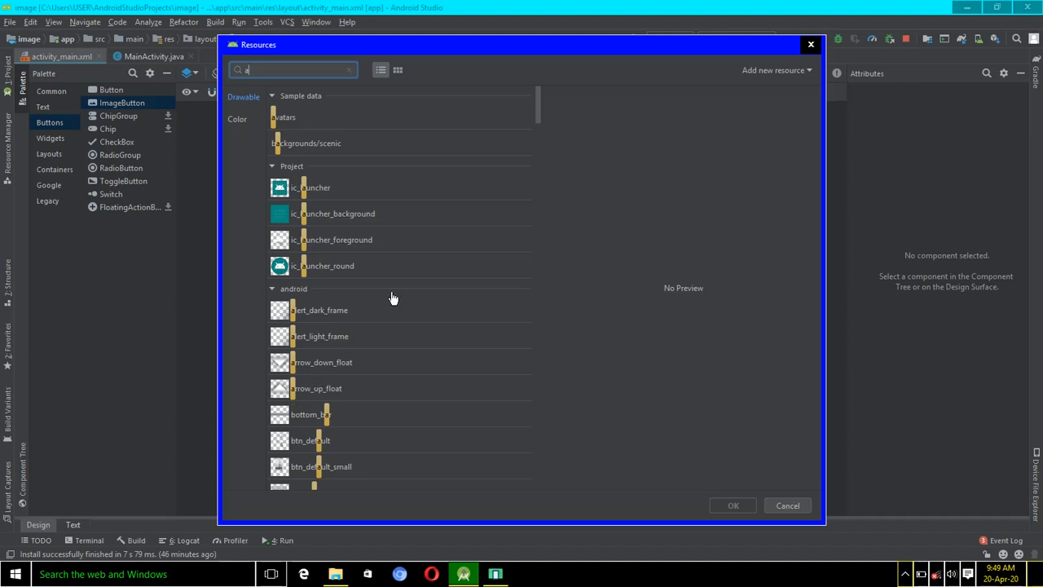
mouse_move(459, 235)
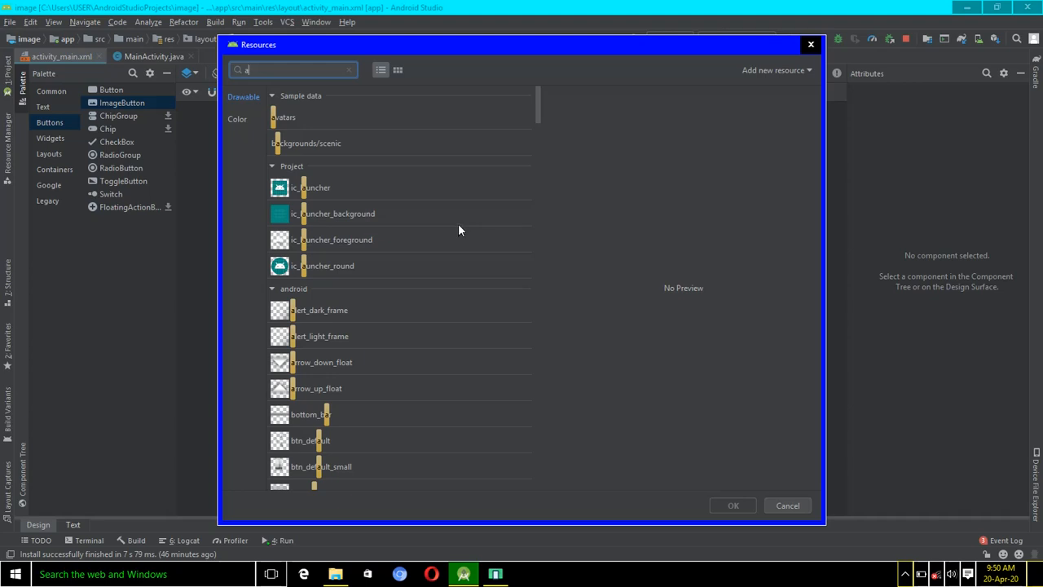
type("a")
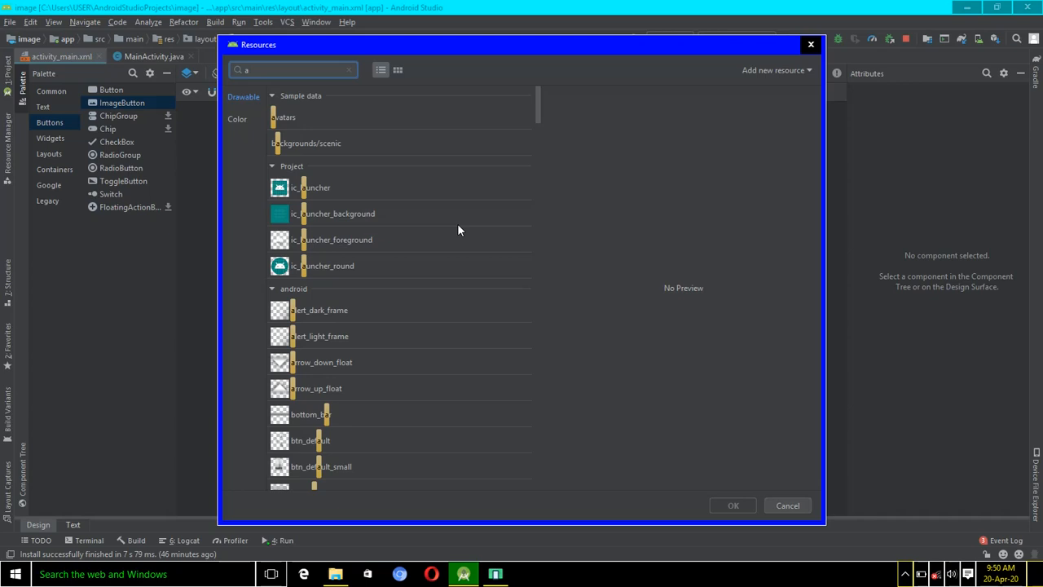
mouse_move(342, 199)
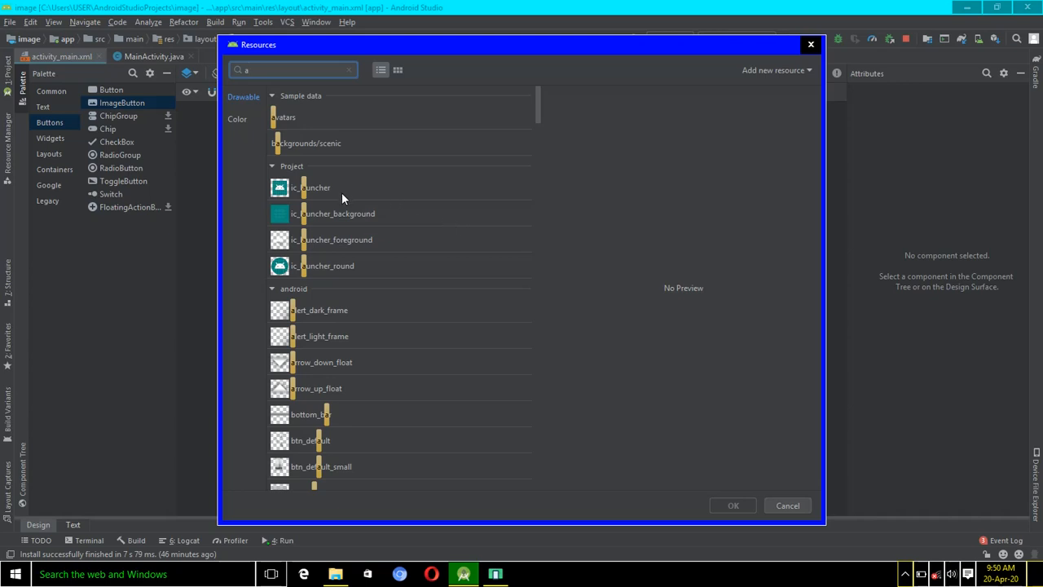
left_click(312, 187)
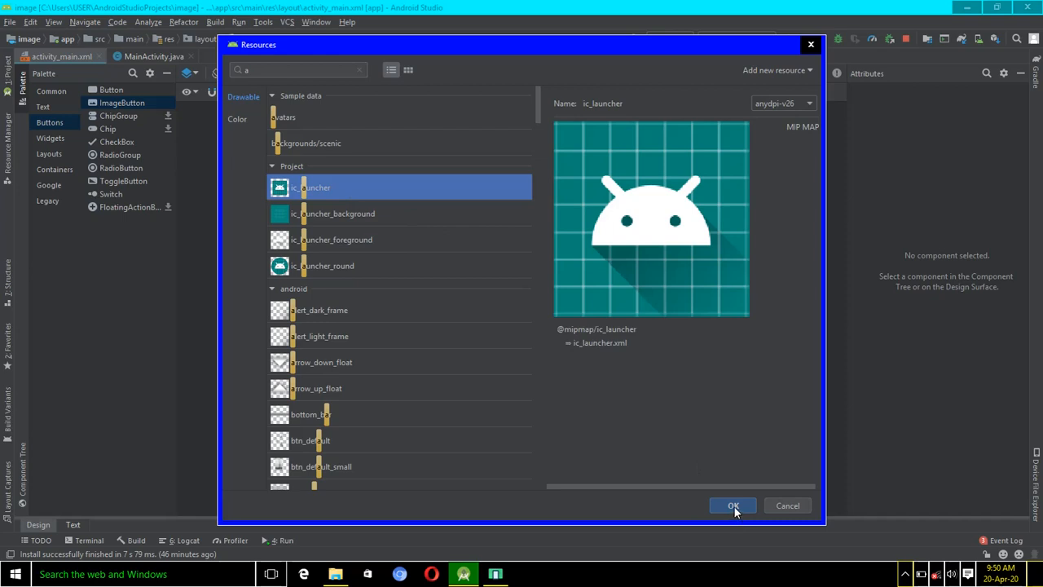
left_click(732, 505)
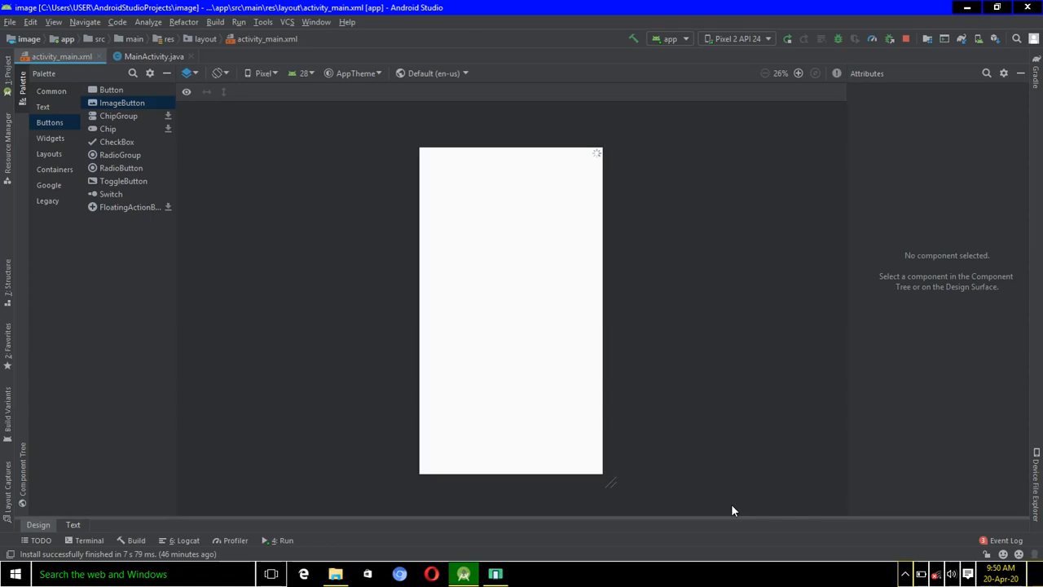
Step: Place the launcher-icon image button in the layout and move it down toward the screen centre
left_click_drag(121, 103, 529, 244)
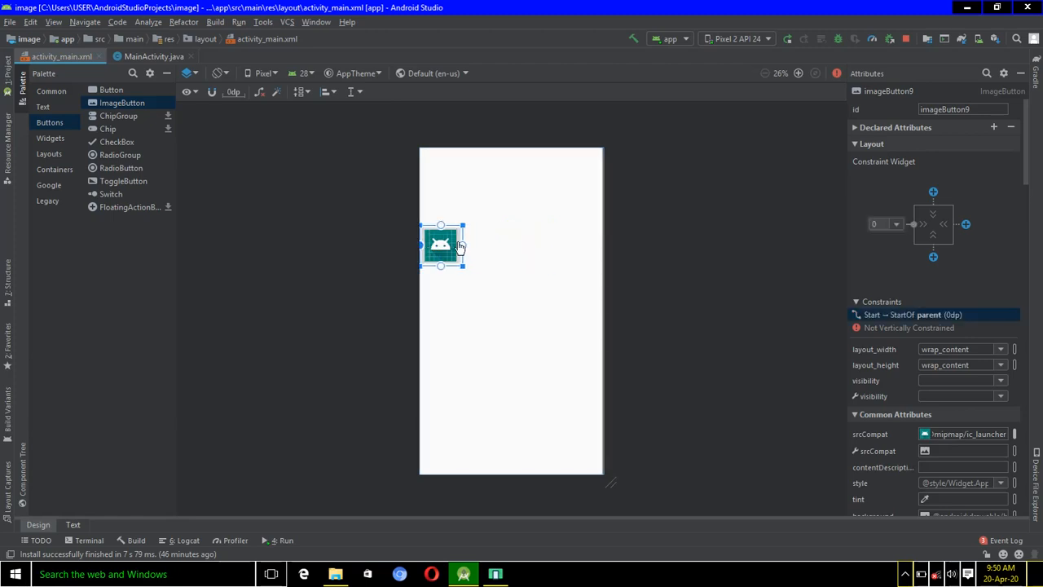
mouse_move(496, 254)
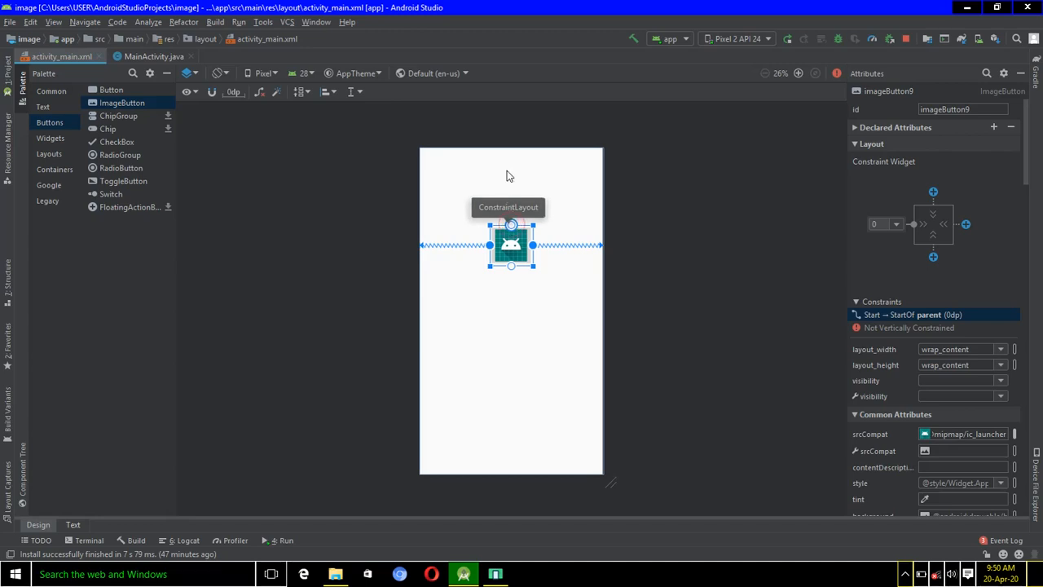
mouse_move(528, 297)
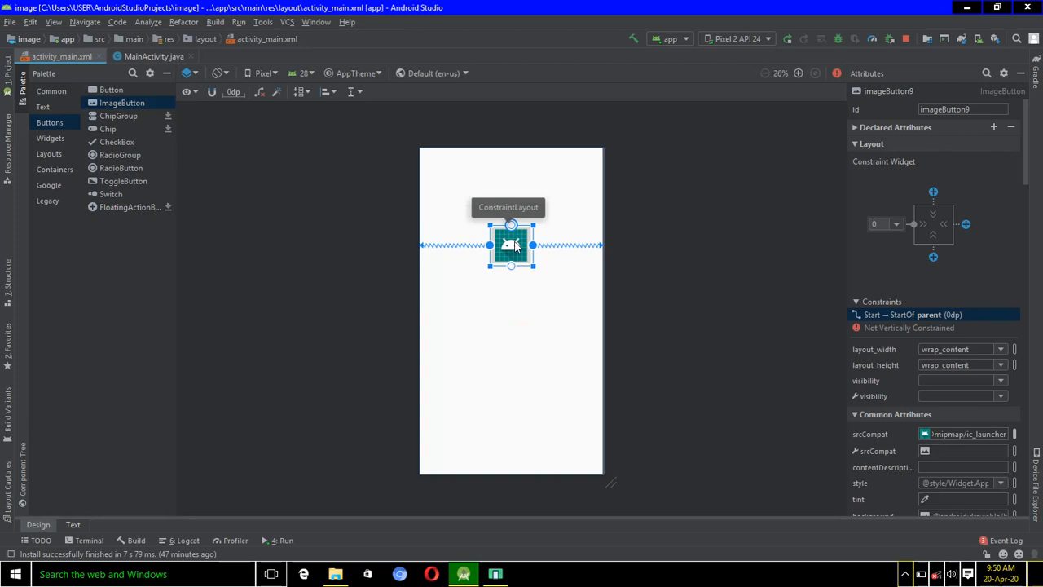
mouse_move(512, 227)
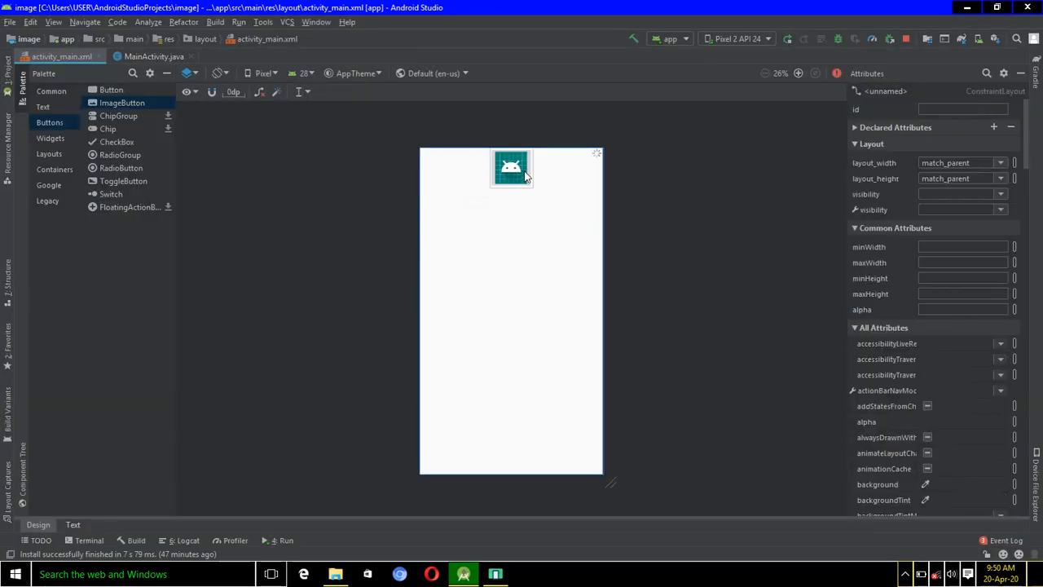
left_click(512, 166)
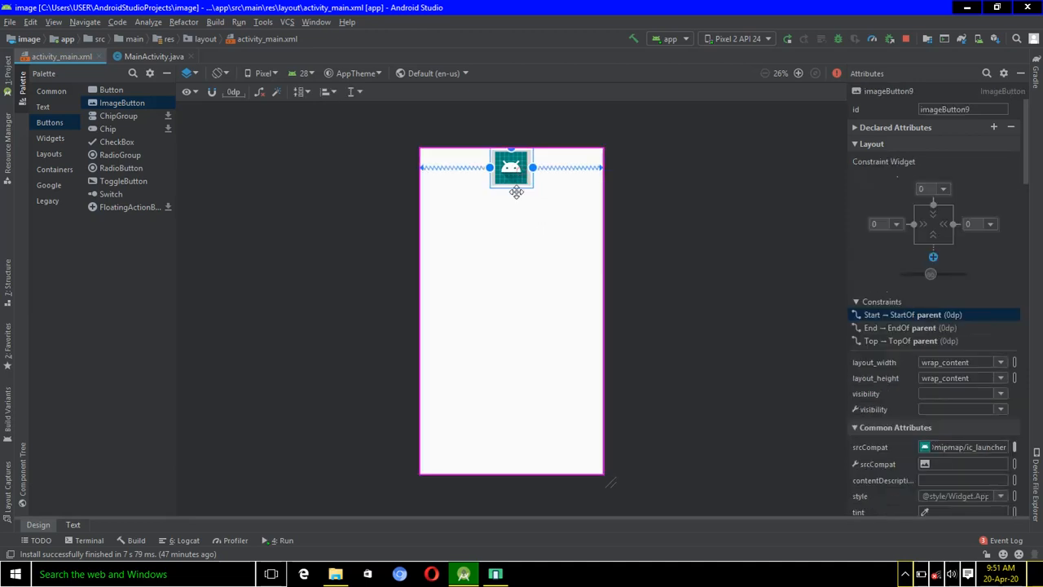
left_click_drag(512, 168, 502, 258)
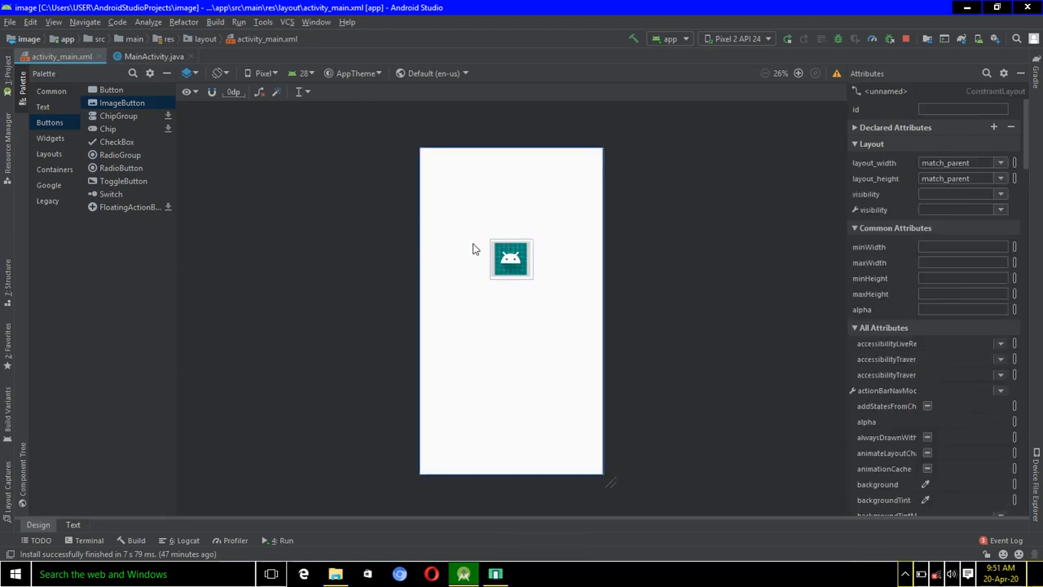
mouse_move(495, 277)
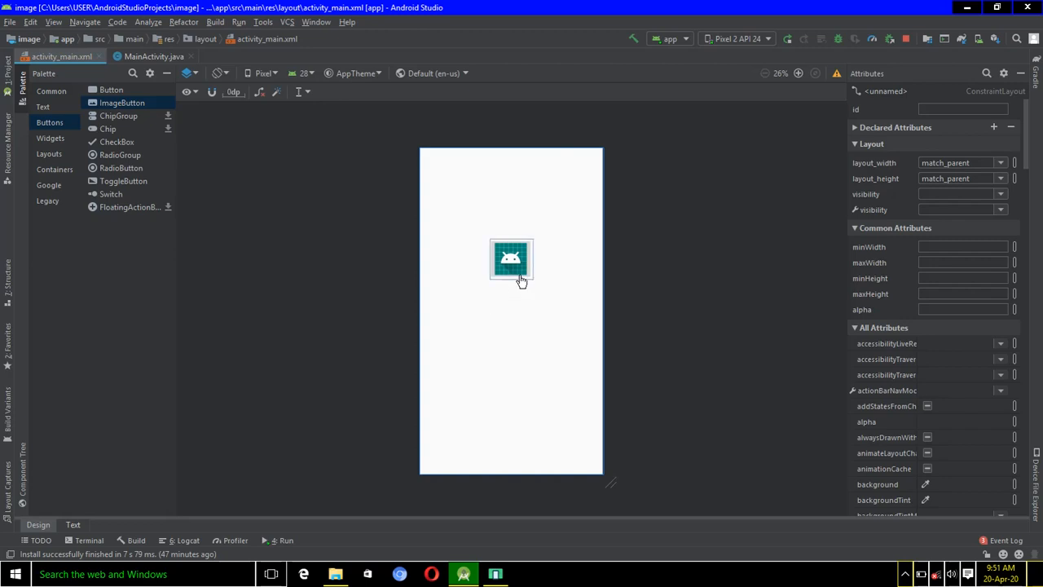
left_click(512, 259)
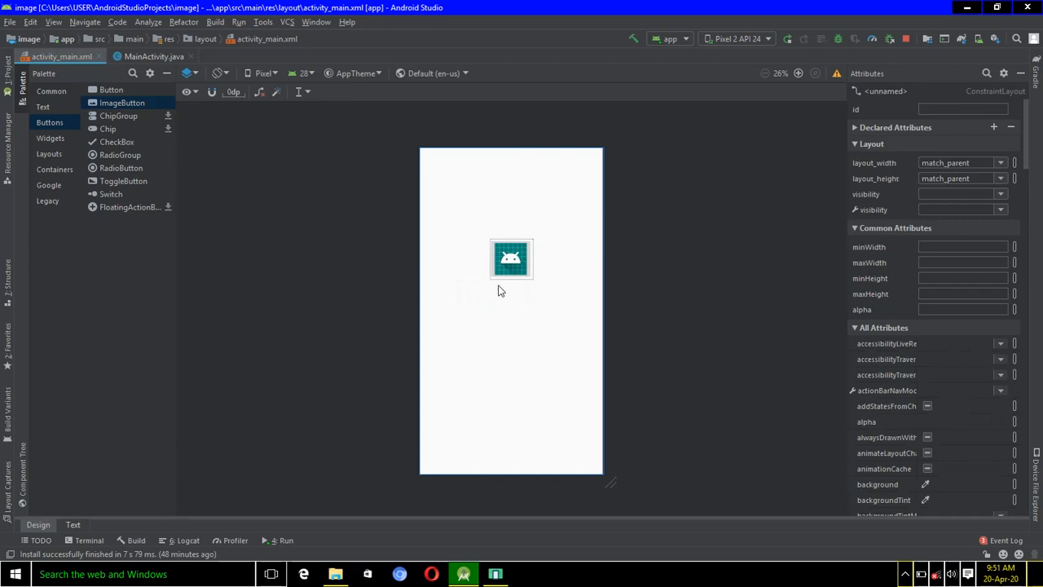
mouse_move(512, 261)
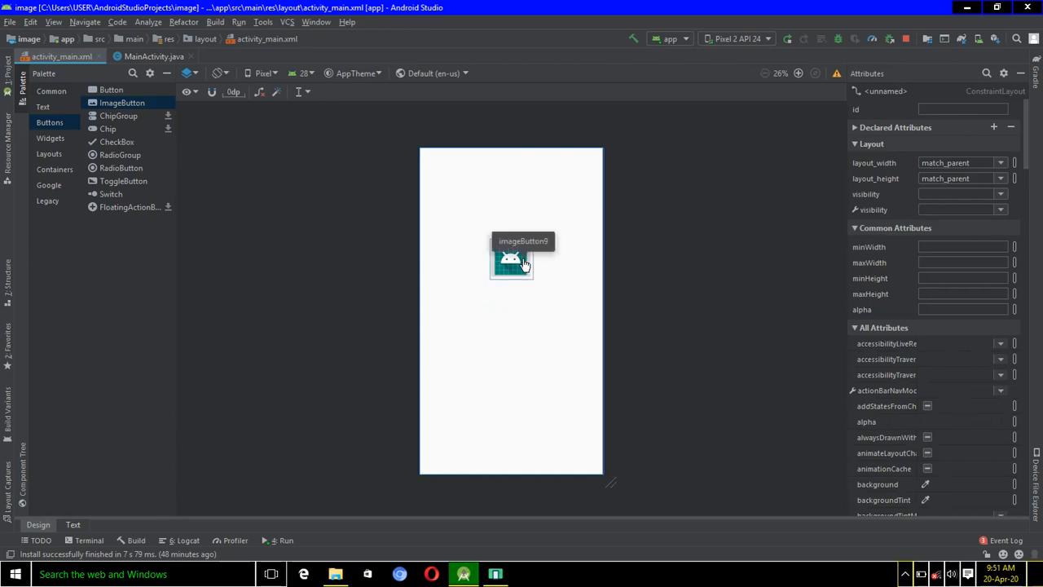
mouse_move(241, 144)
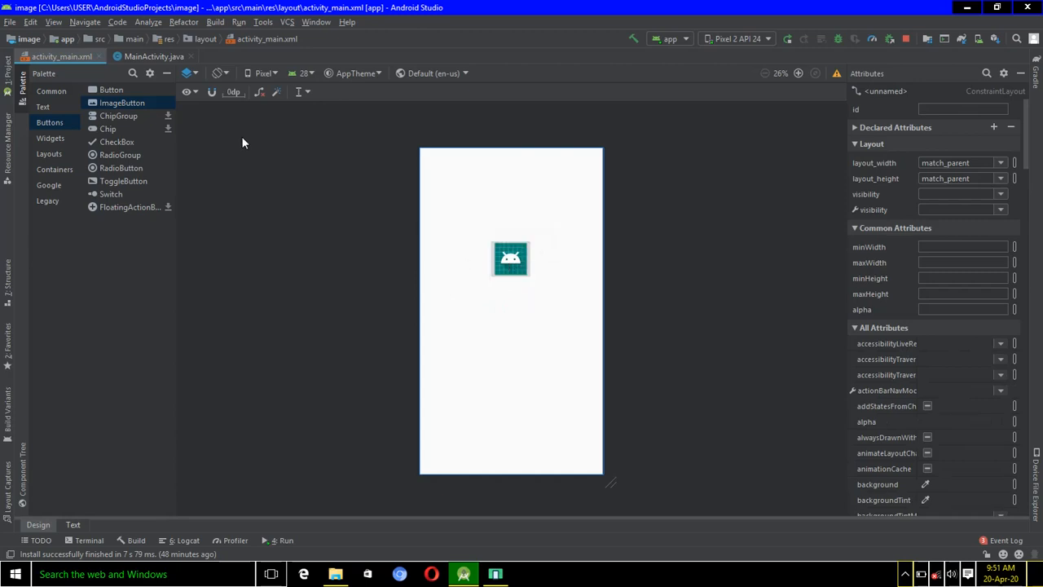
left_click(139, 55)
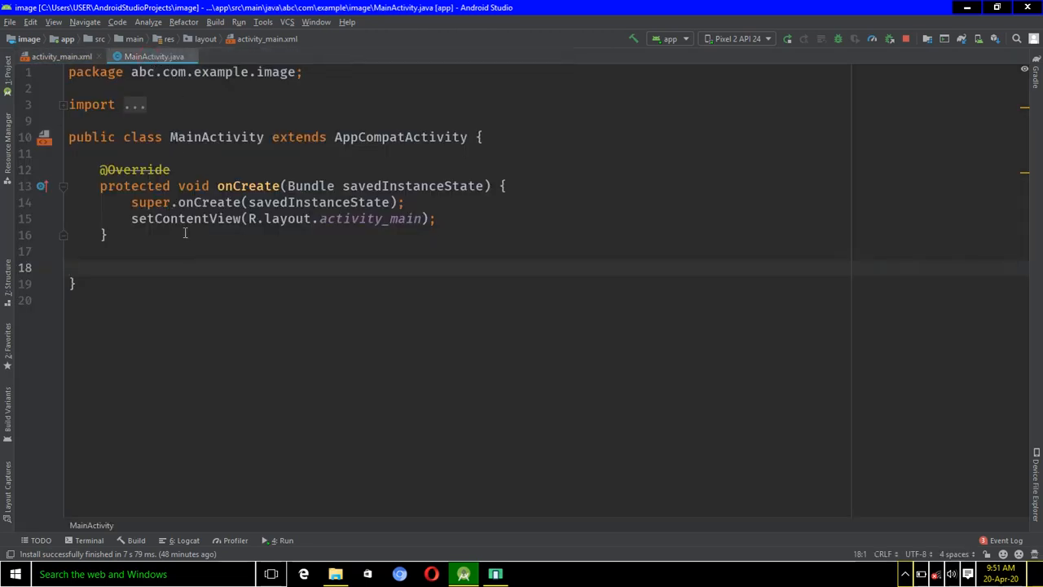
left_click(106, 261)
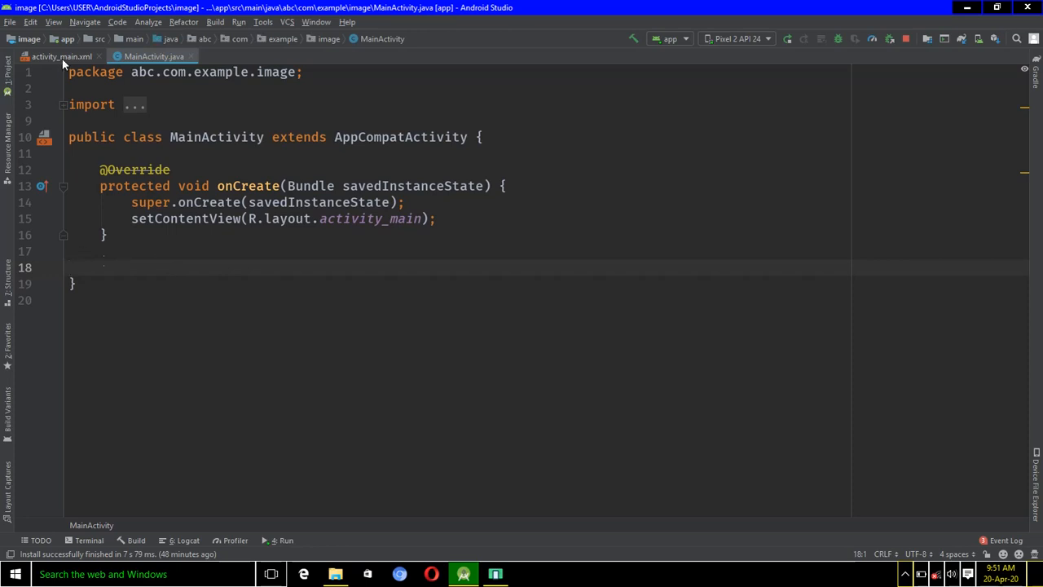
left_click(57, 56)
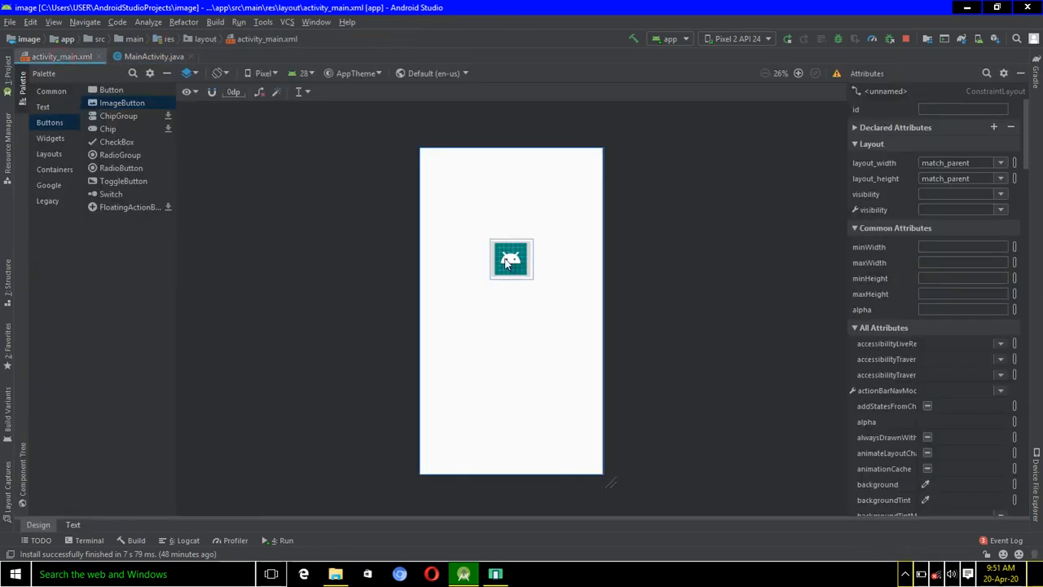
Step: Set the image button's onClick attribute to 'image' and view the layout's XML source
left_click(512, 259)
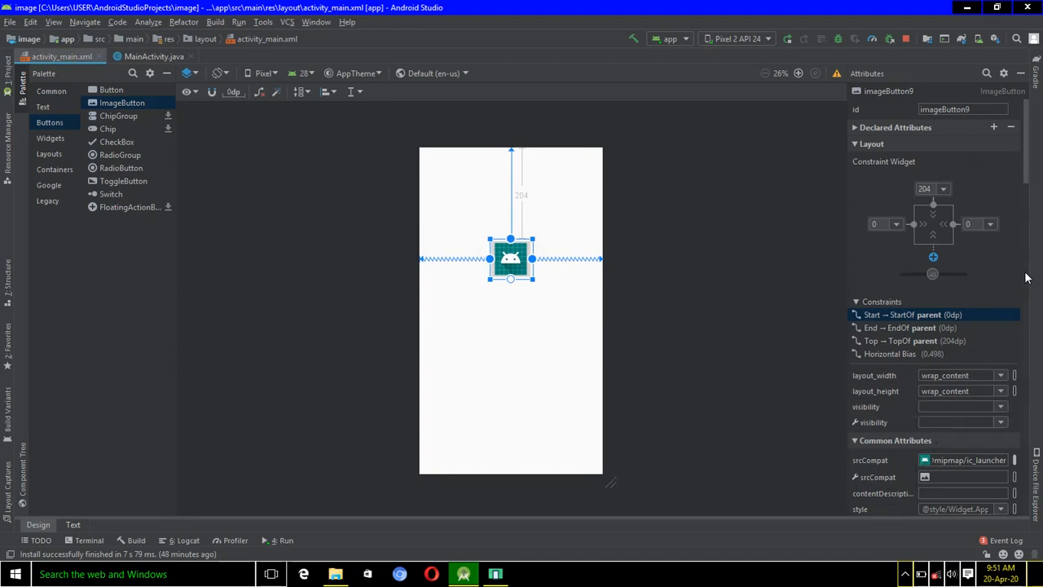
scroll("down", 3)
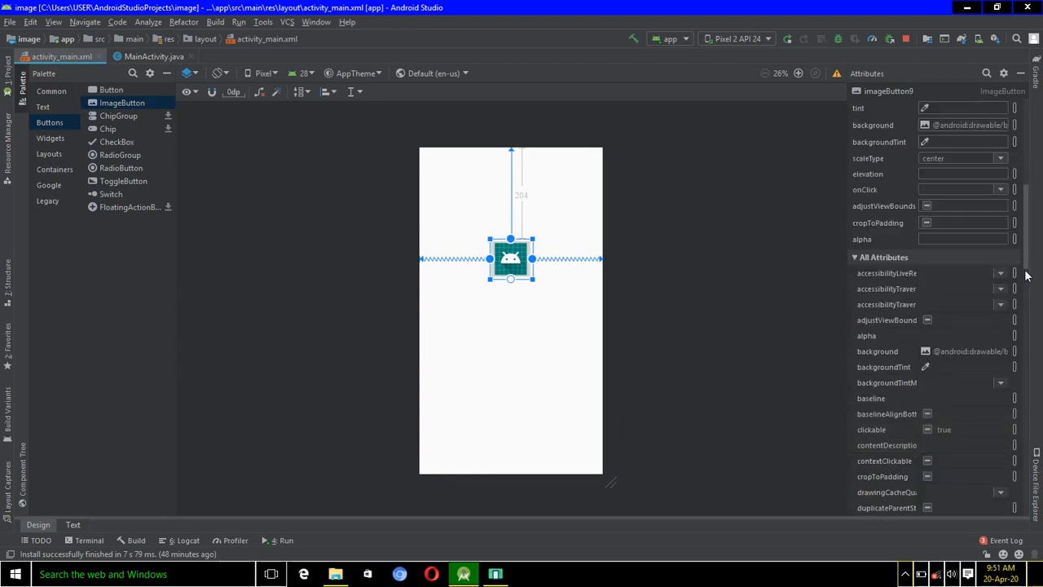
left_click(961, 189)
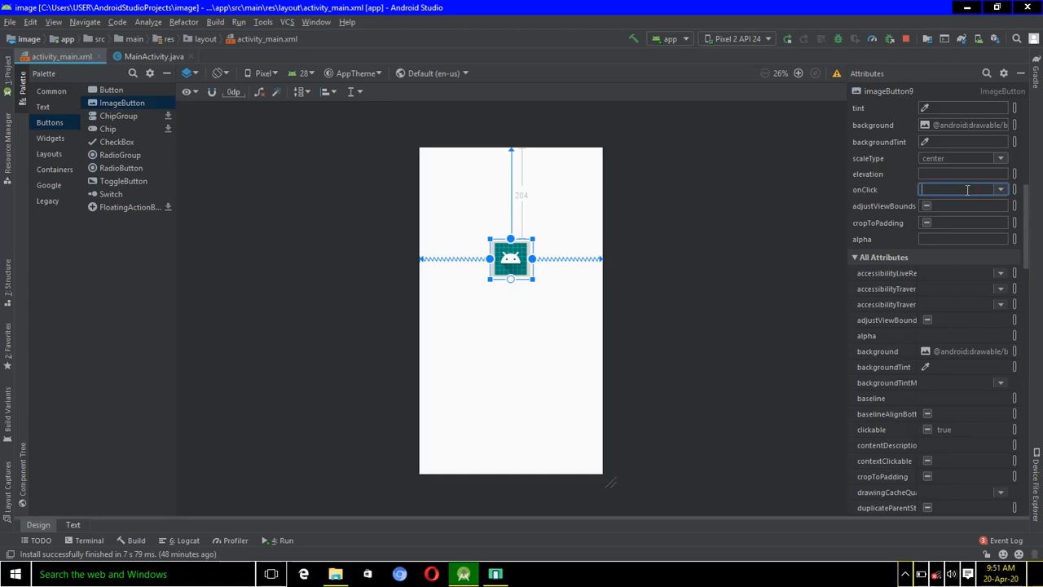
type("image")
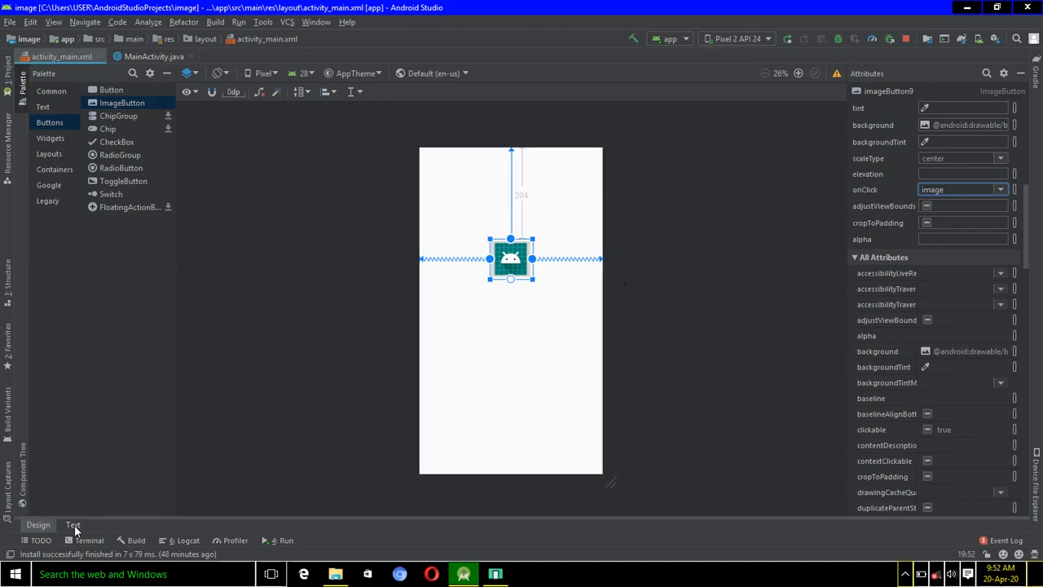
left_click(72, 525)
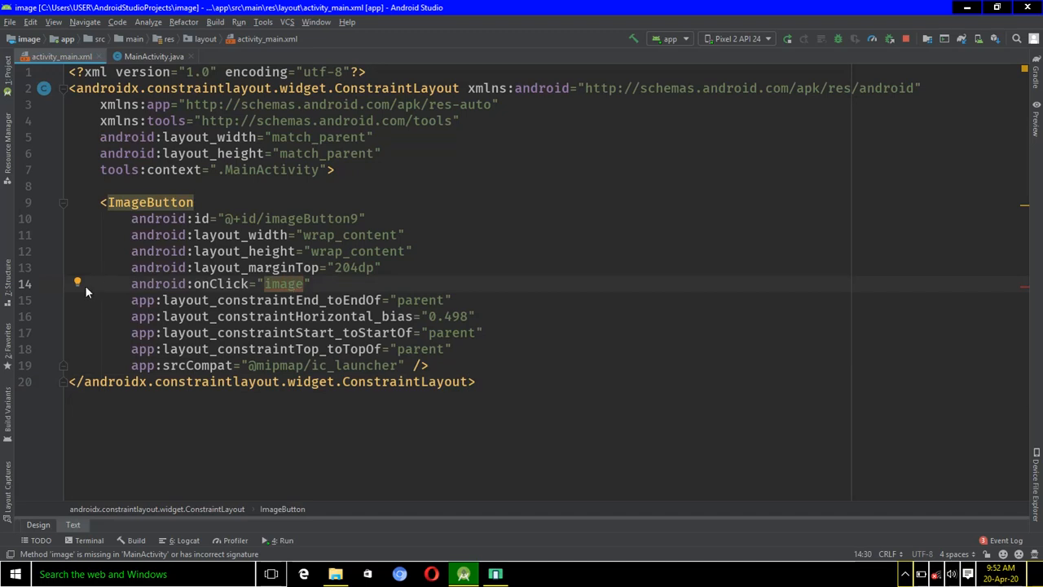
Step: Use the quick fix to create an empty public void image(View view) method in MainActivity
left_click(88, 282)
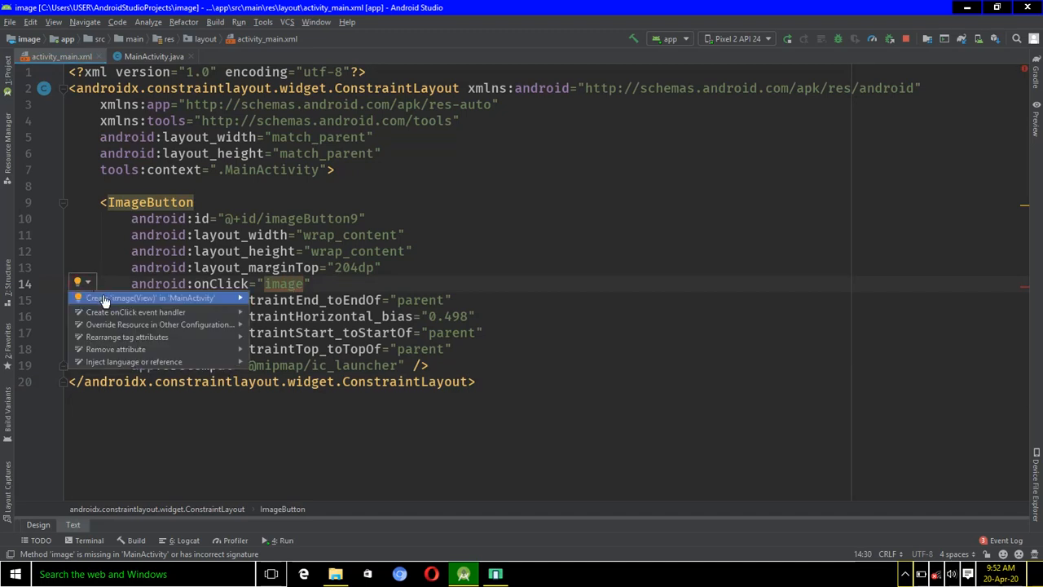
mouse_move(124, 308)
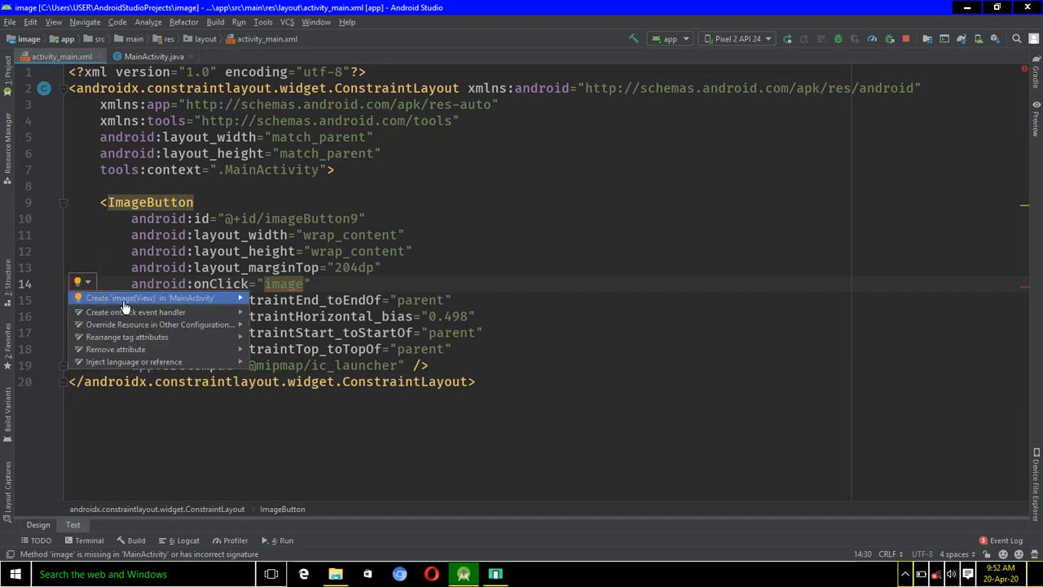
left_click(155, 297)
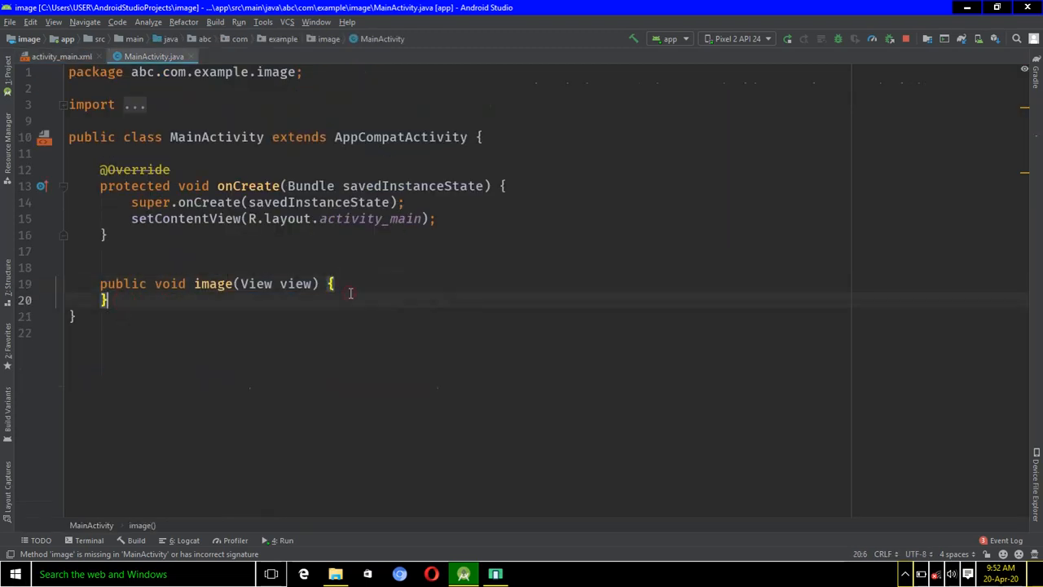
Step: Begin the toast in image(): Toast.makeText(this, "thanks for clicking"
left_click(336, 284)
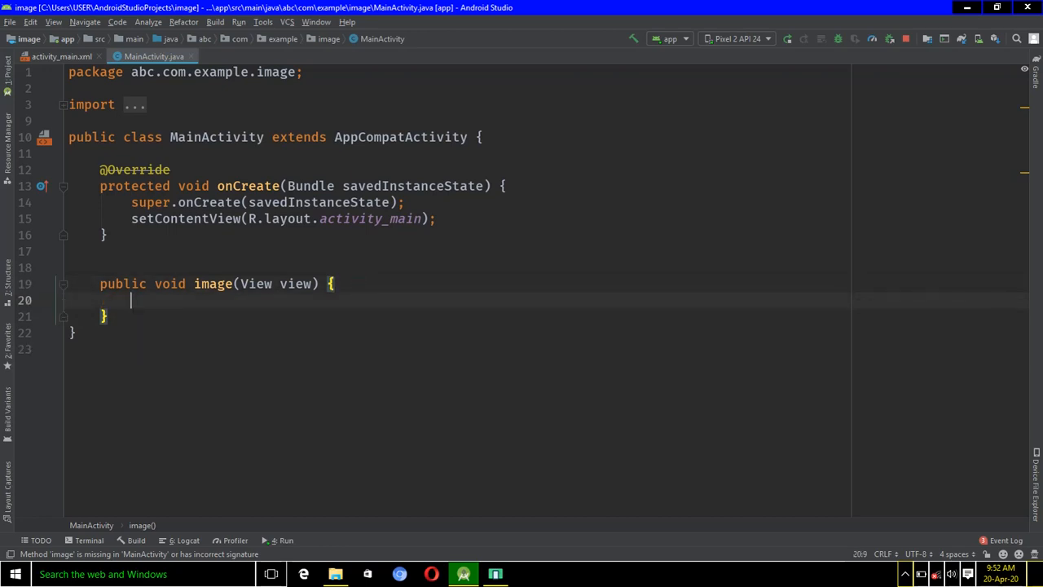
type("To")
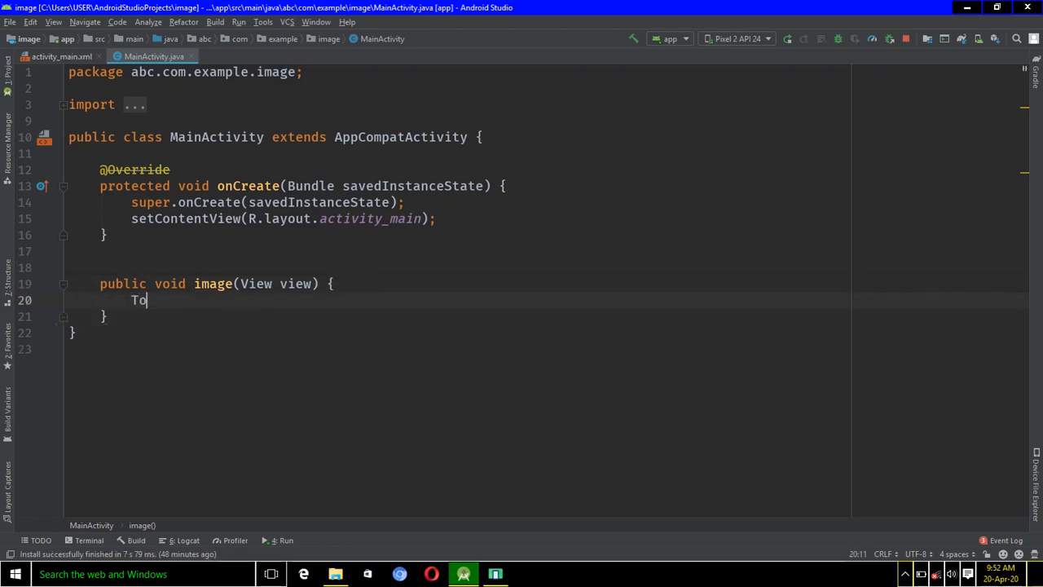
type("To")
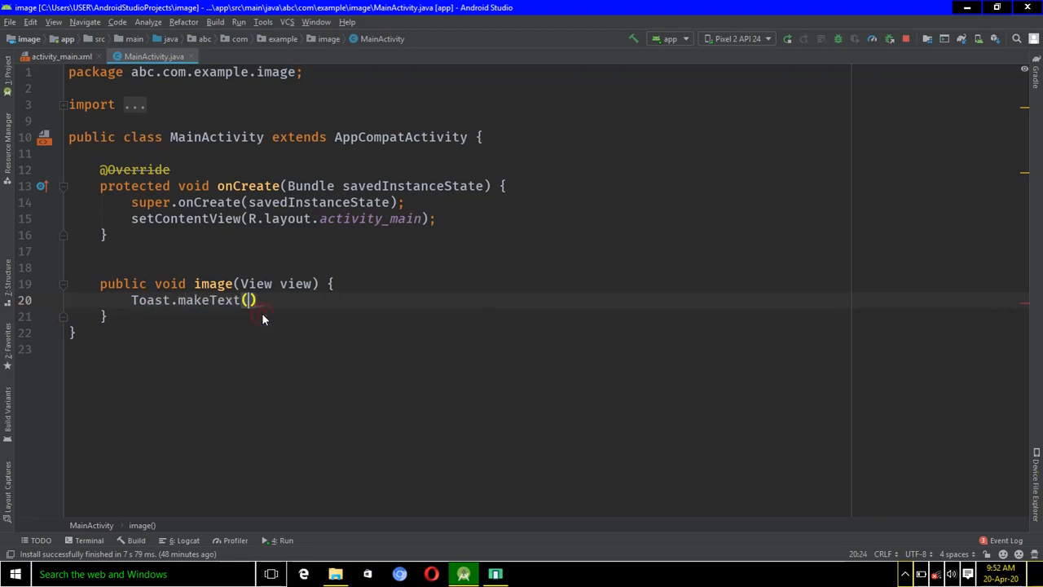
type("thi")
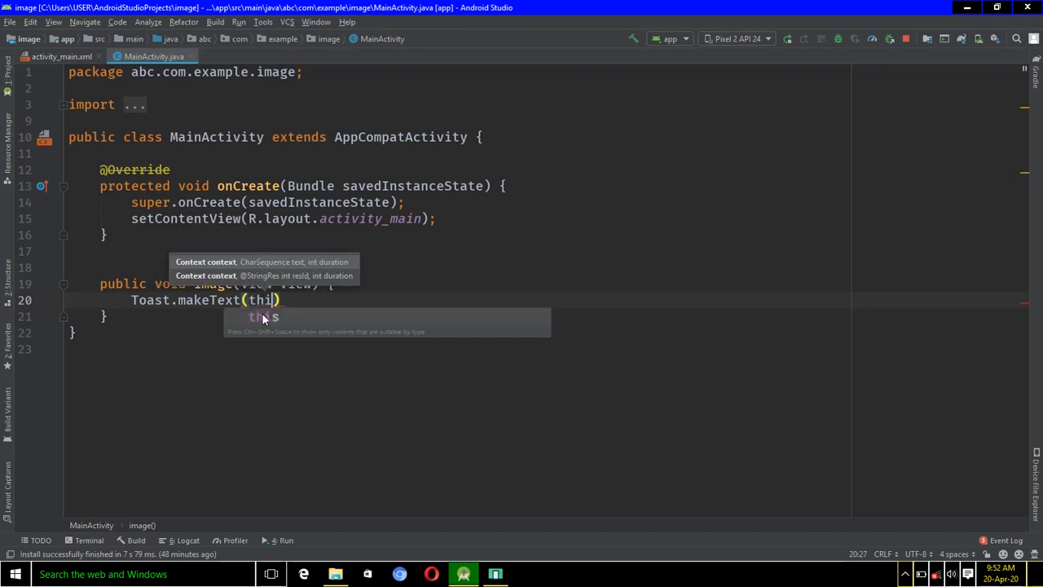
type("s")
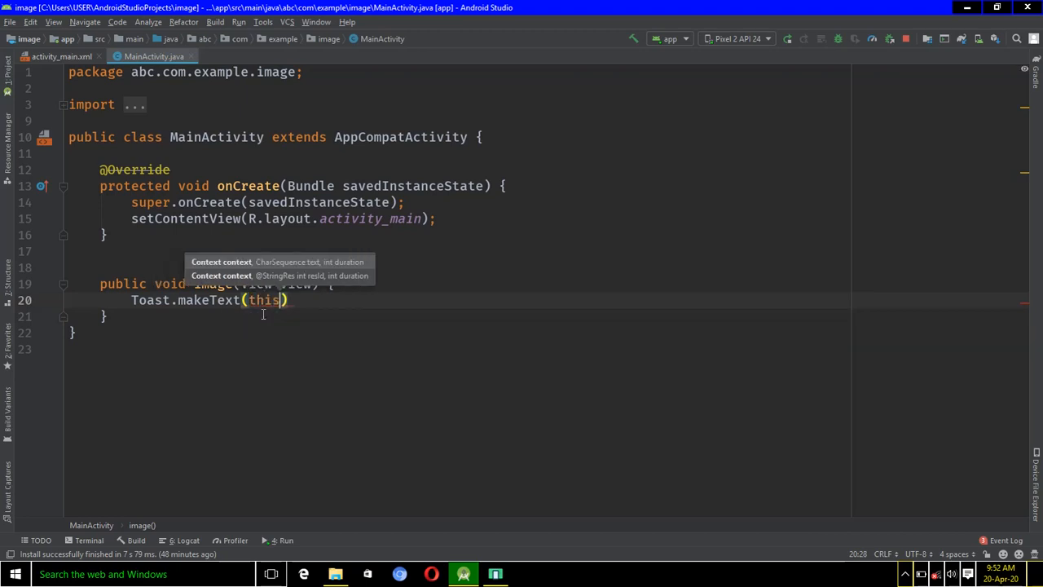
type(",")
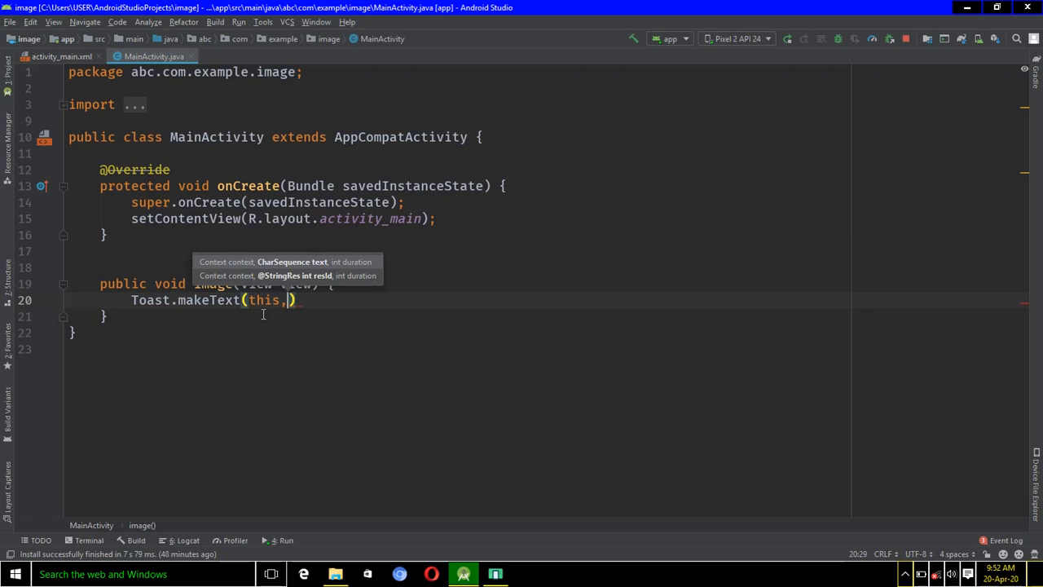
type("\"")
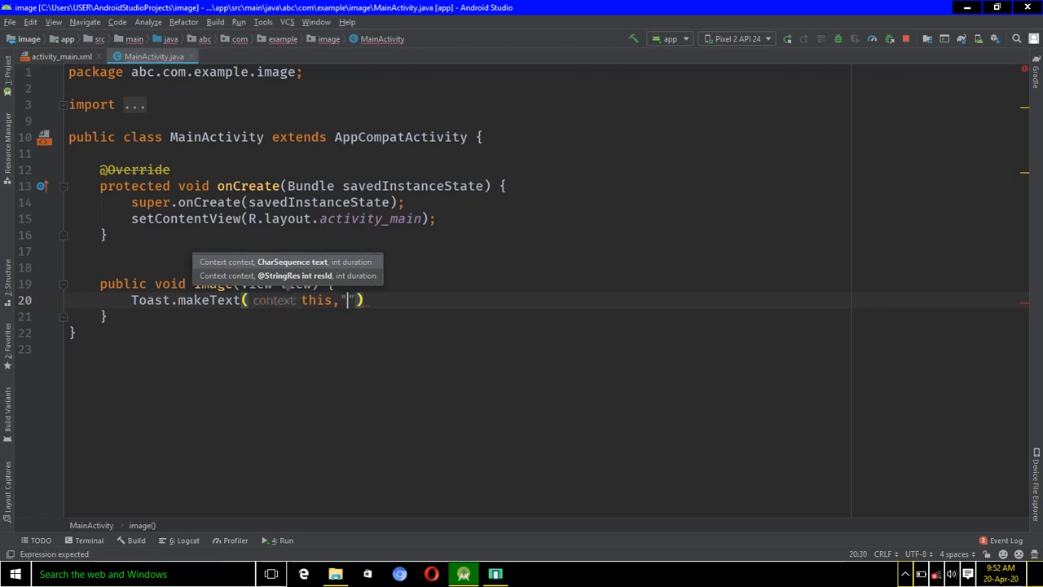
type("than")
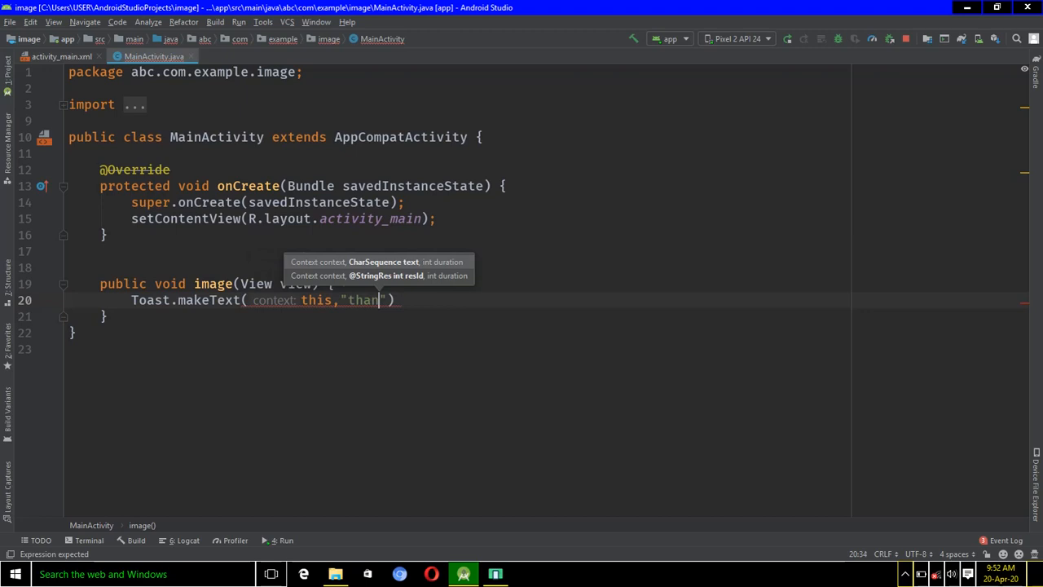
type("ks for clic")
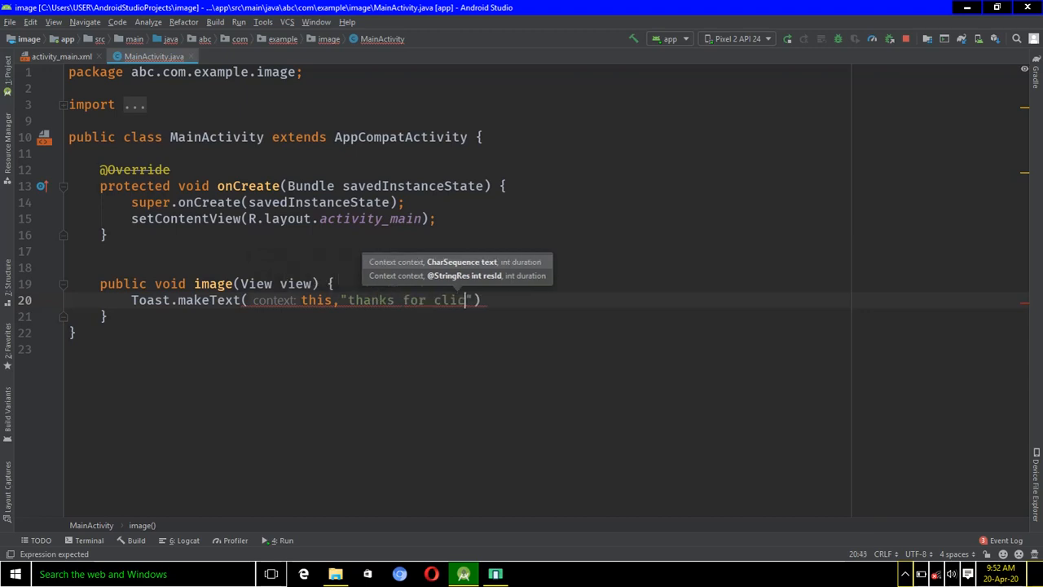
type("king")
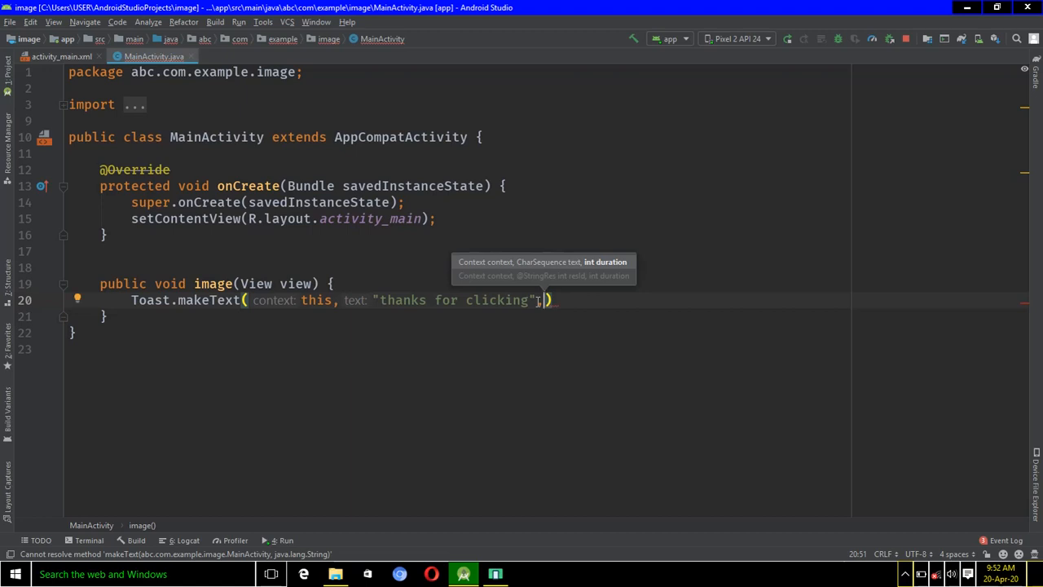
Step: Finish the call with Toast.LENGTH_LONG and .show() so the toast displays
type(",T")
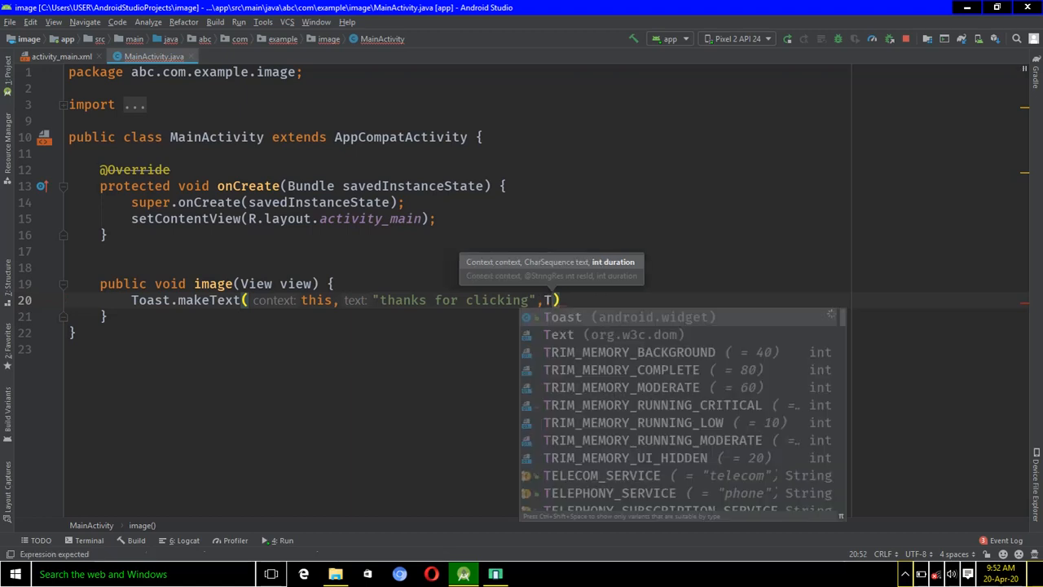
type("oast")
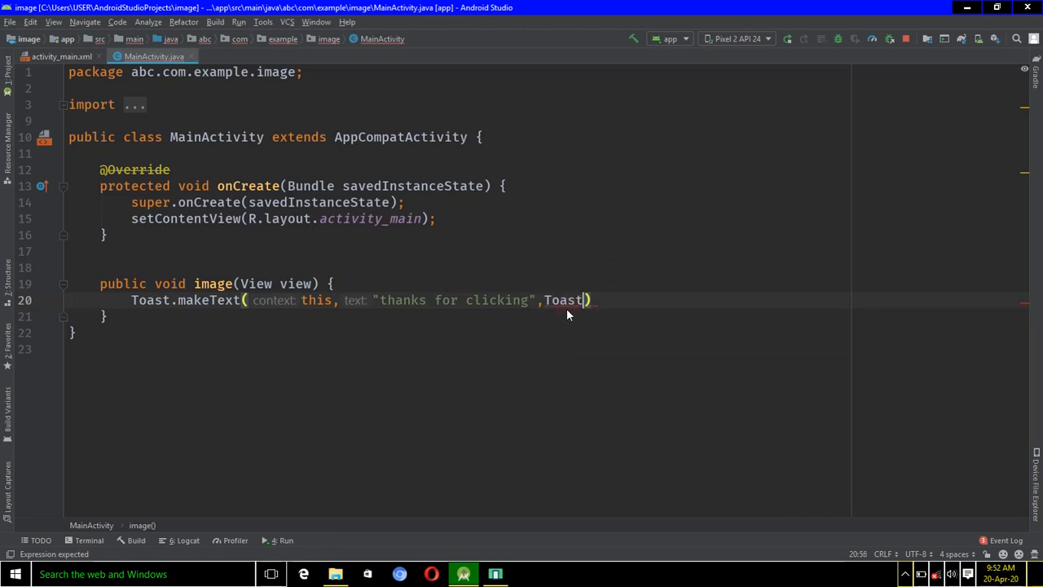
type(".")
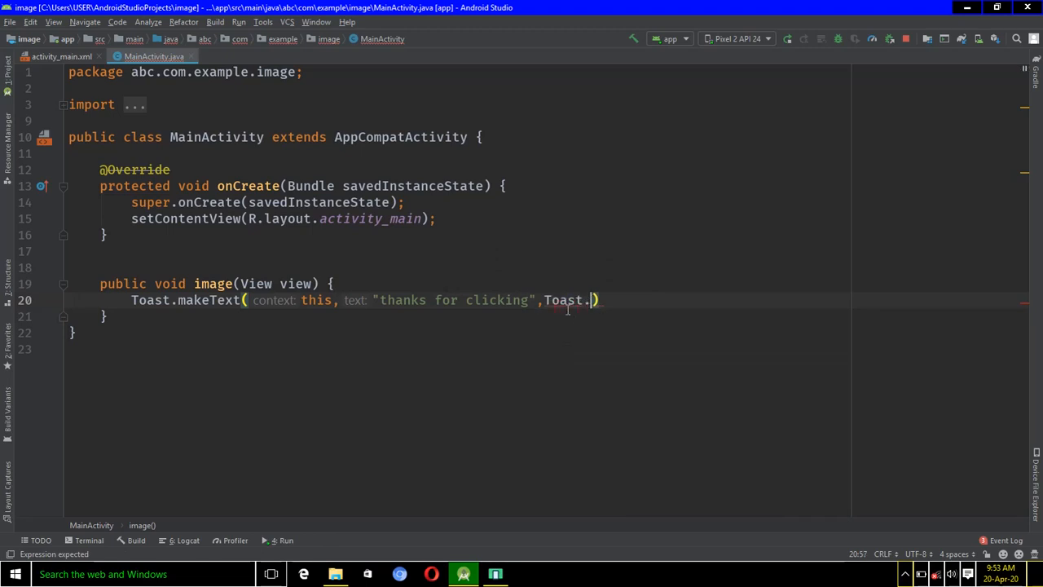
type("l")
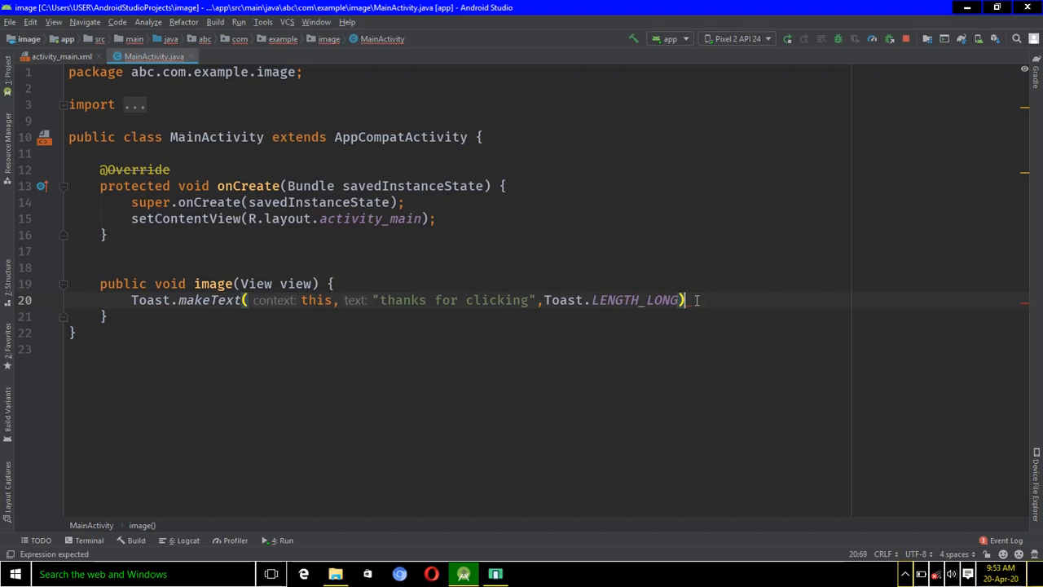
type(".show();")
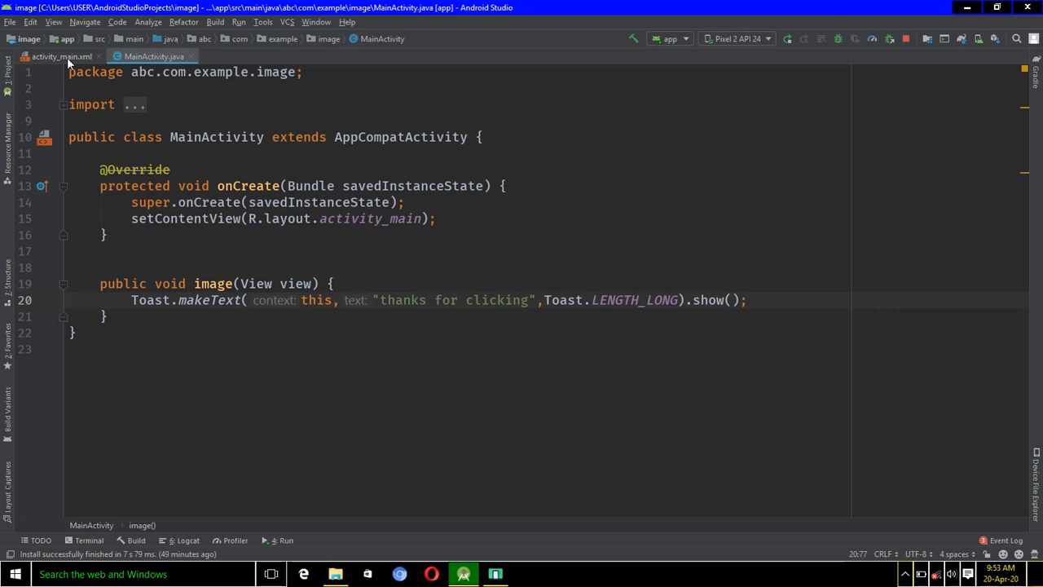
Step: Show the activity_main layout in Design view and run the app on the emulator
left_click(50, 56)
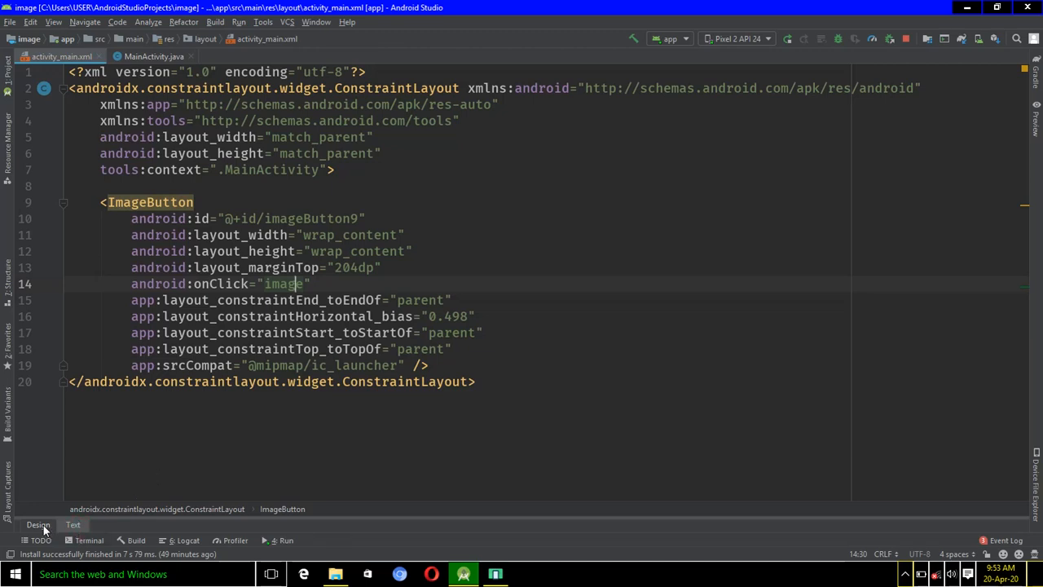
left_click(38, 524)
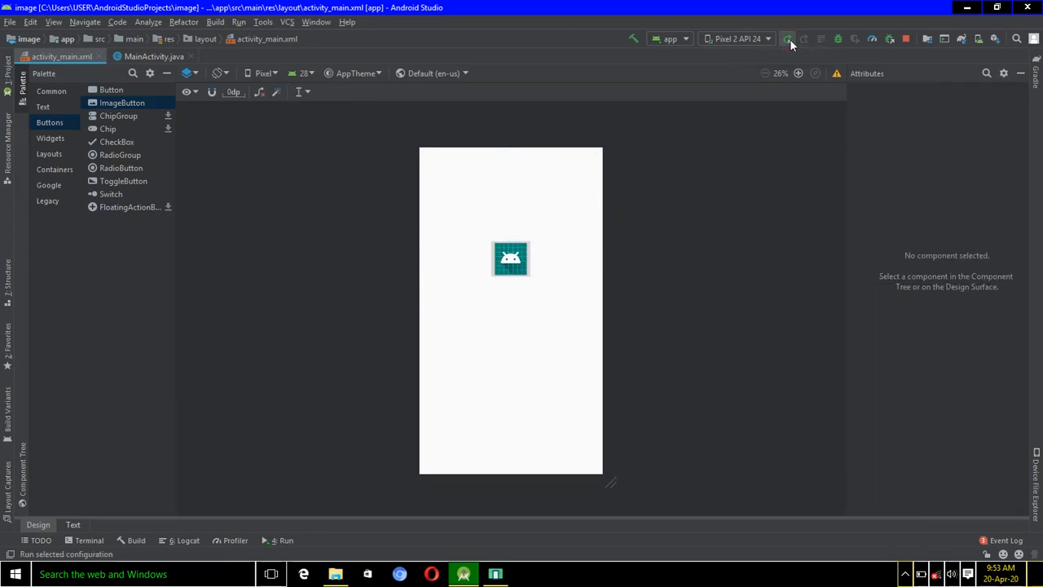
left_click(786, 39)
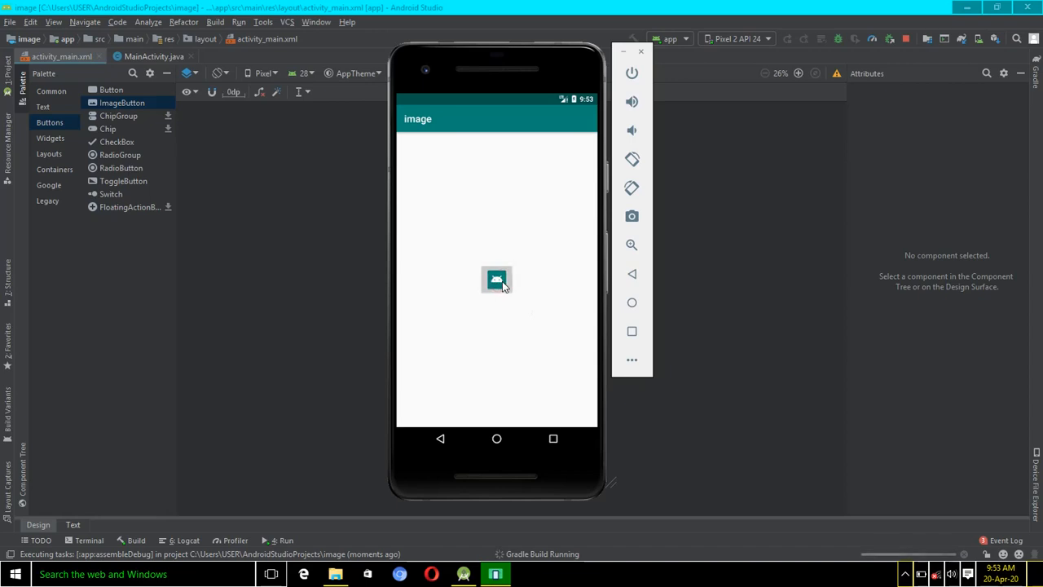
Step: Tap the image button in the emulator to pop up the 'thanks for clicking' toast
left_click(495, 281)
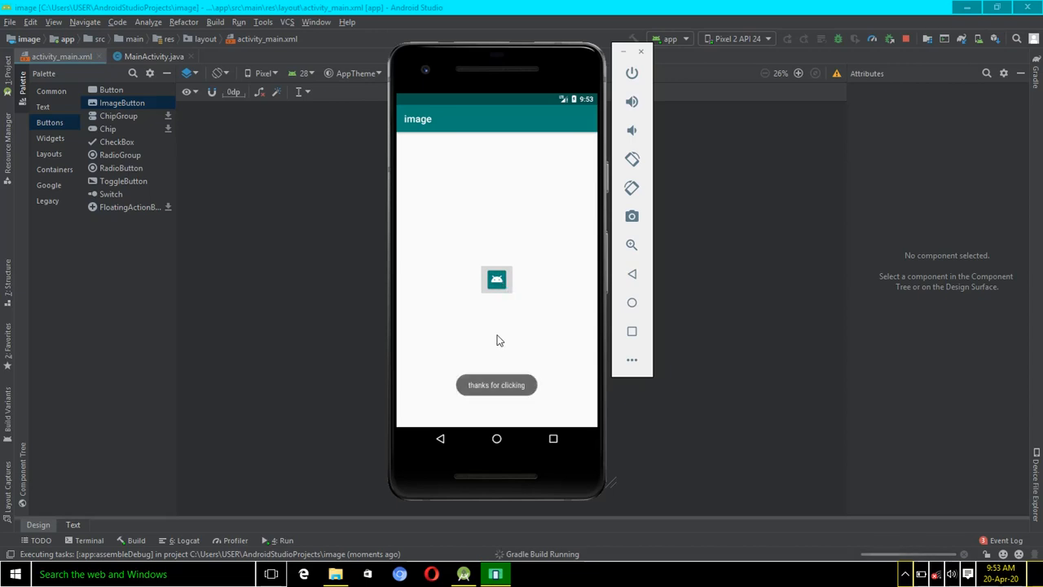
mouse_move(528, 391)
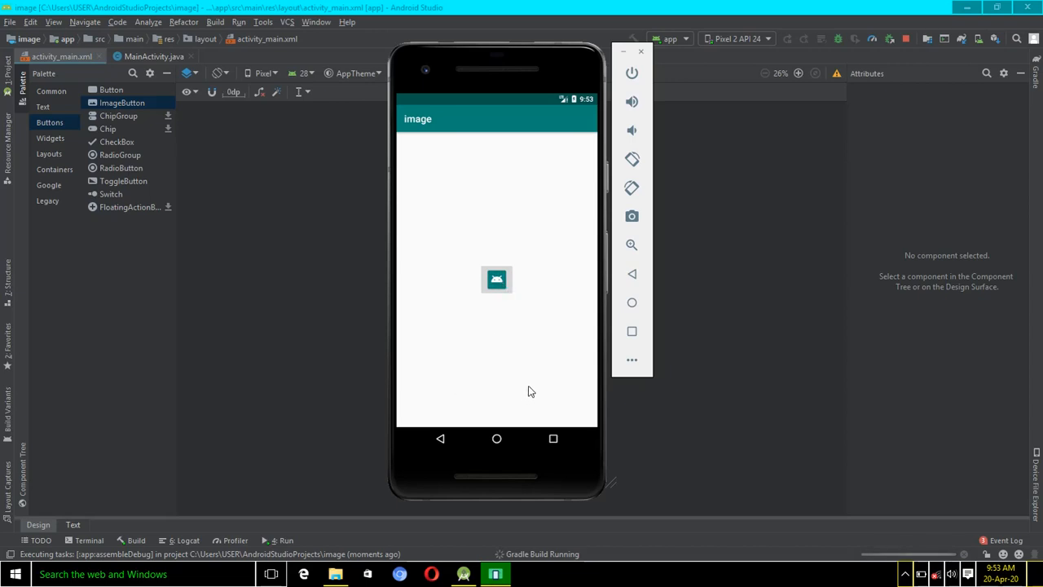